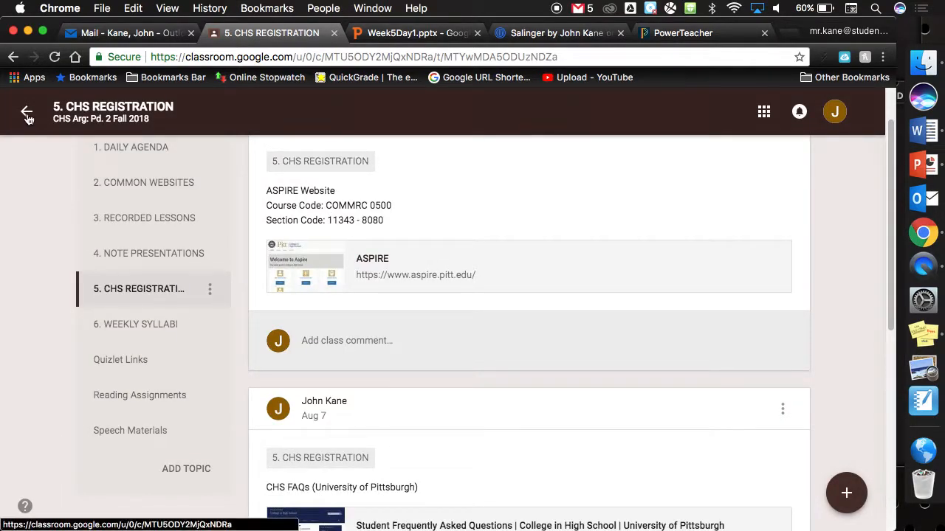
Step: Return to the class stream and open NoodleTools from the 2. COMMON WEBSITES topic
click(27, 112)
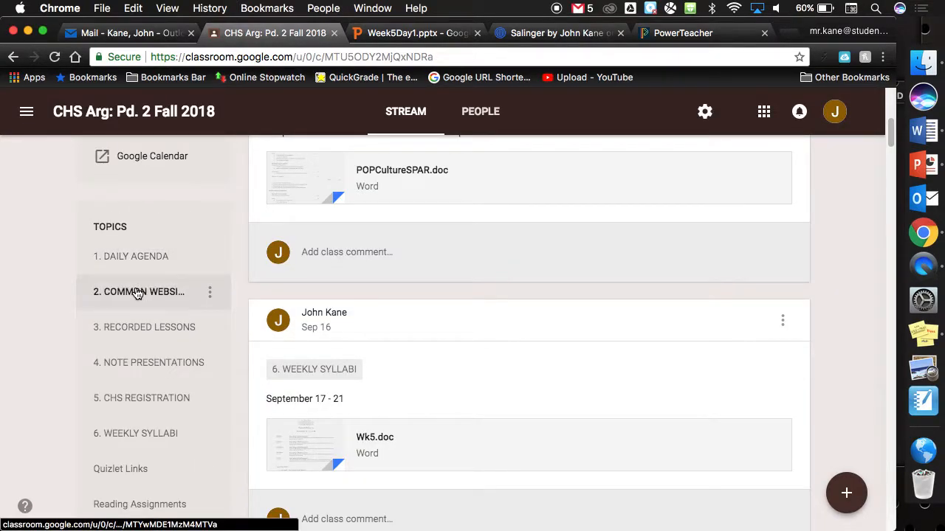
click(139, 291)
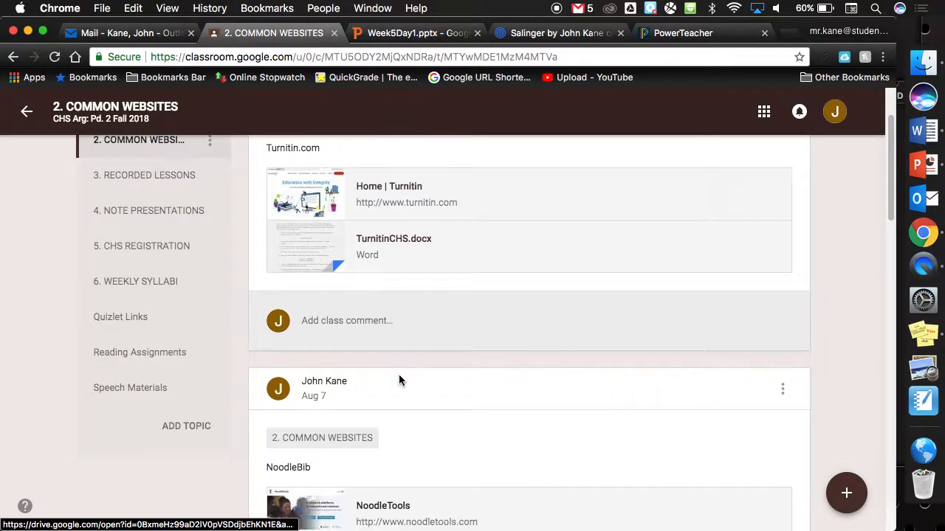
scroll(down, 3)
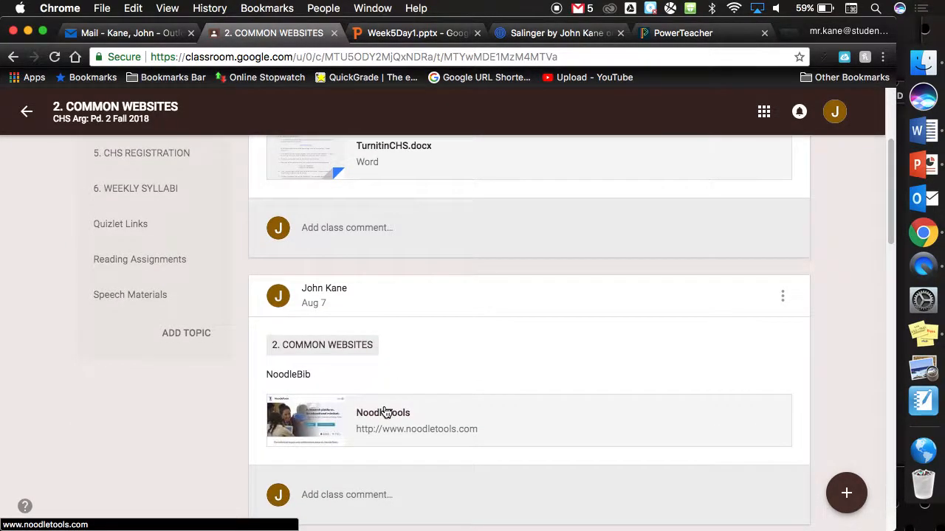
click(383, 420)
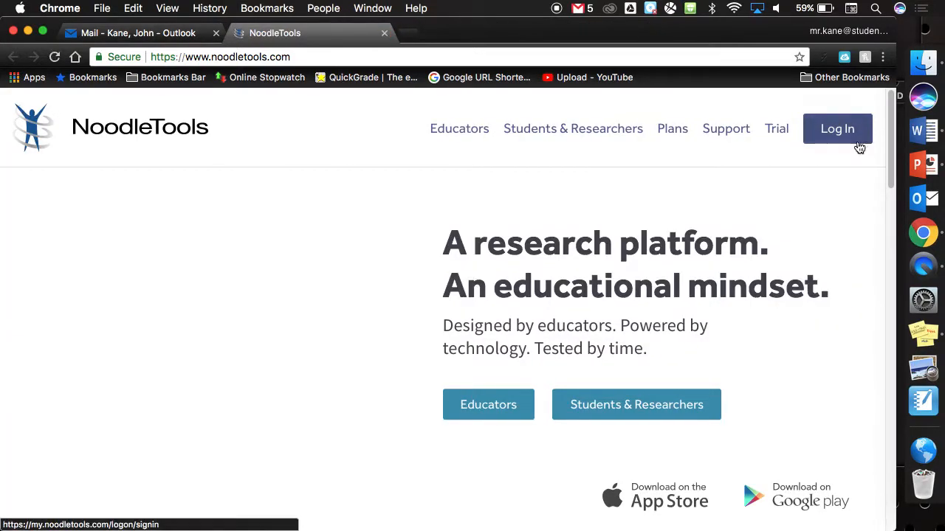
Step: Sign in to NoodleTools with the saved Personal ID and open a new tab
click(837, 129)
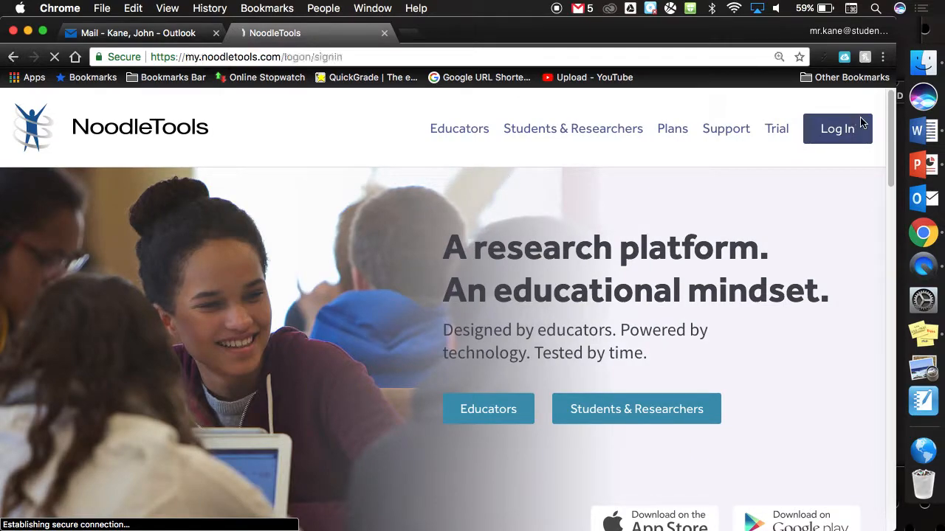
click(837, 128)
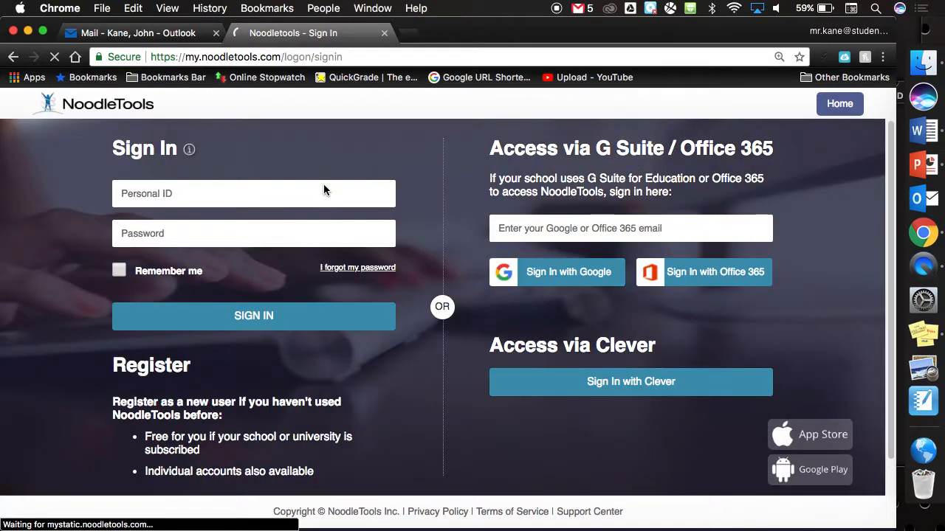
click(254, 194)
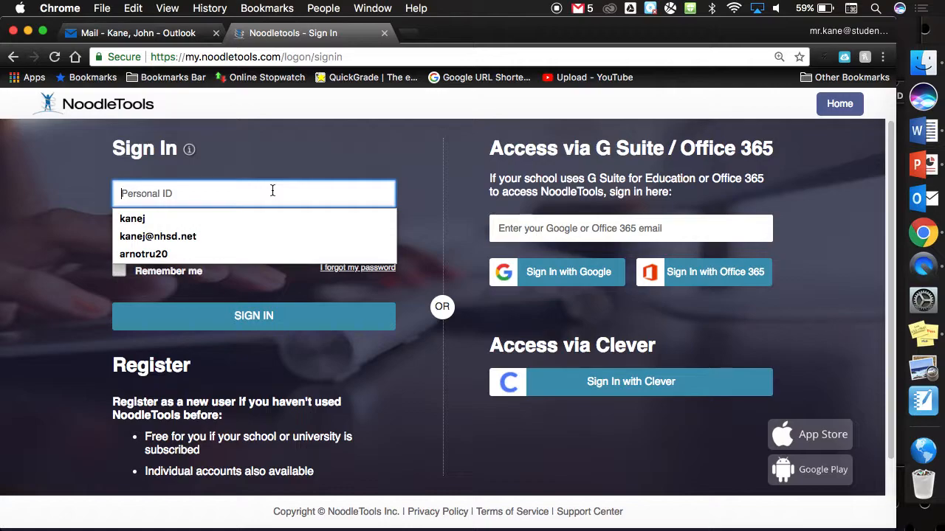
click(132, 218)
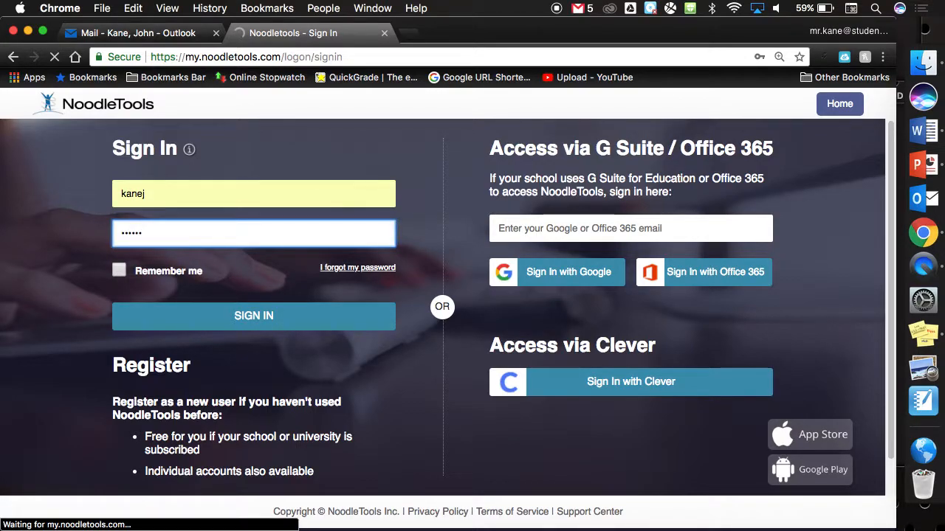
click(253, 316)
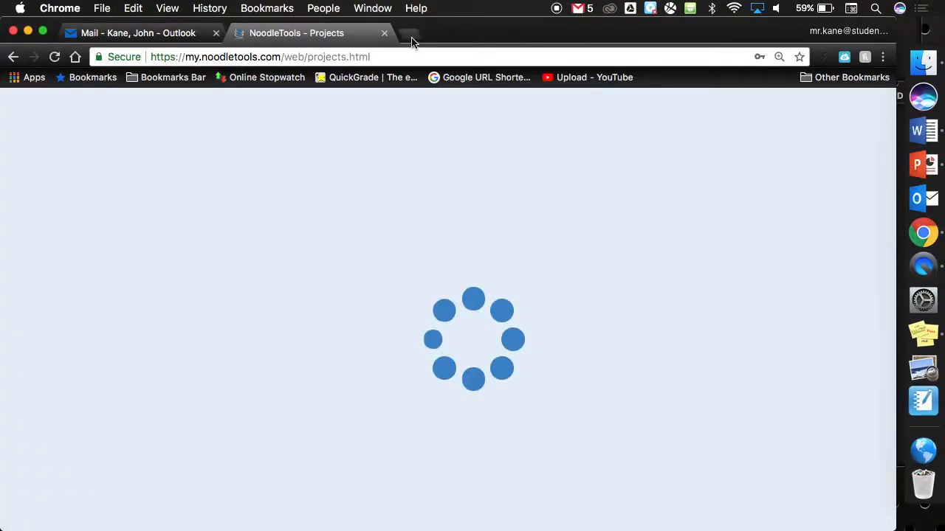
click(409, 33)
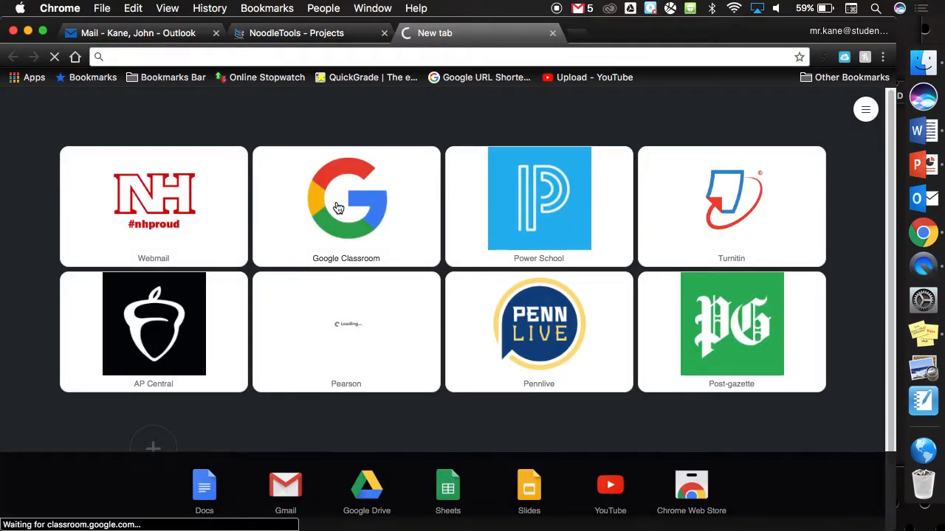
Step: Open Google Classroom in the new tab, check Chrome's Bookmarks, and return to NoodleTools
click(346, 199)
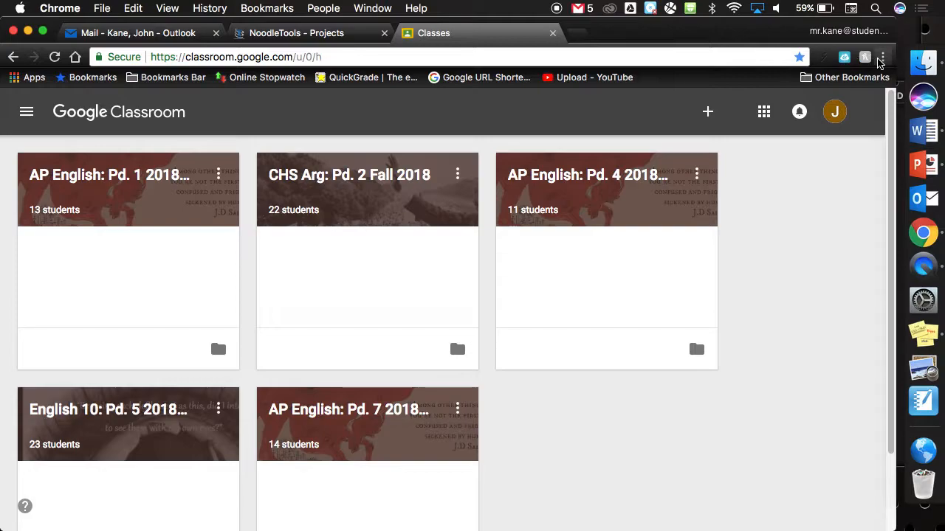
click(881, 56)
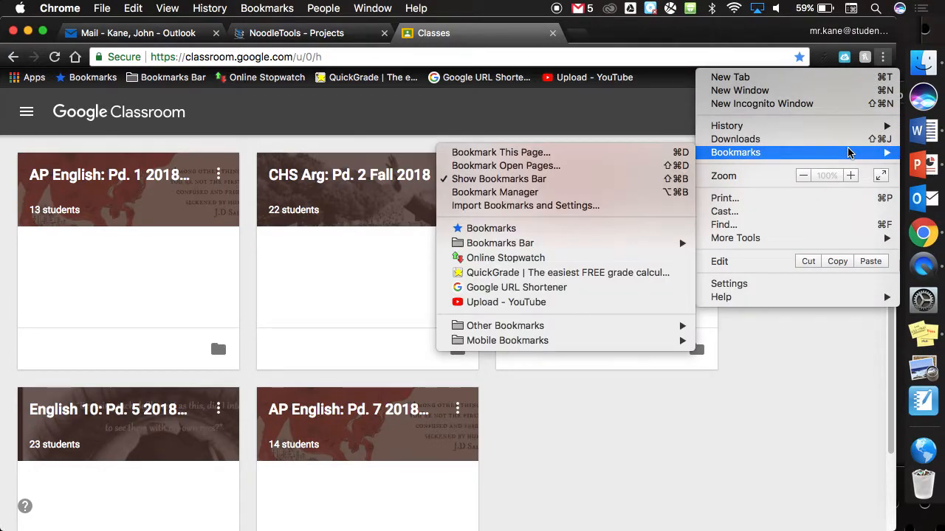
mouse_move(609, 179)
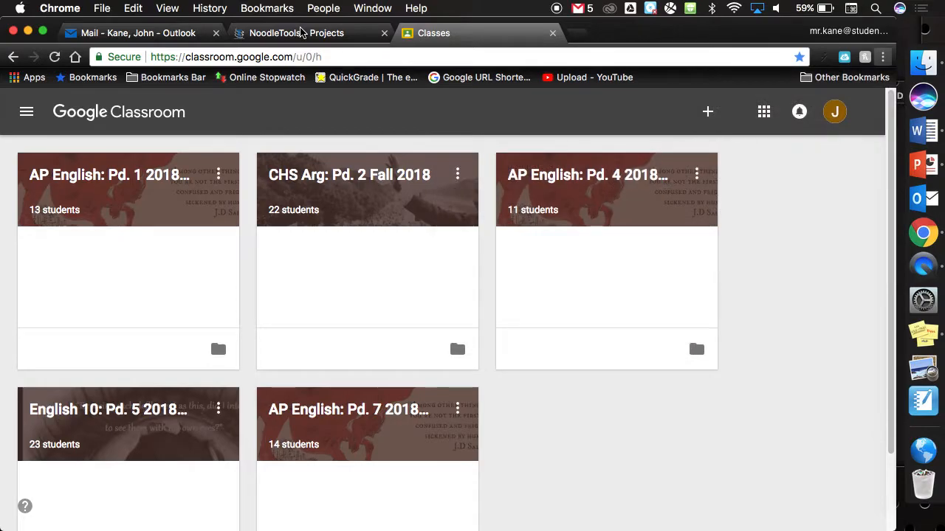
click(295, 32)
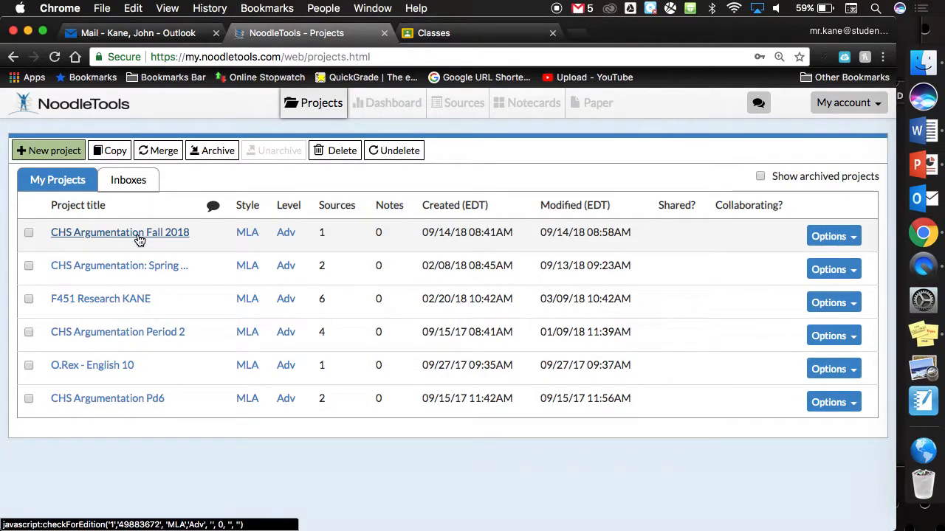
Step: Open the CHS Argumentation Fall 2018 project dashboard
click(119, 232)
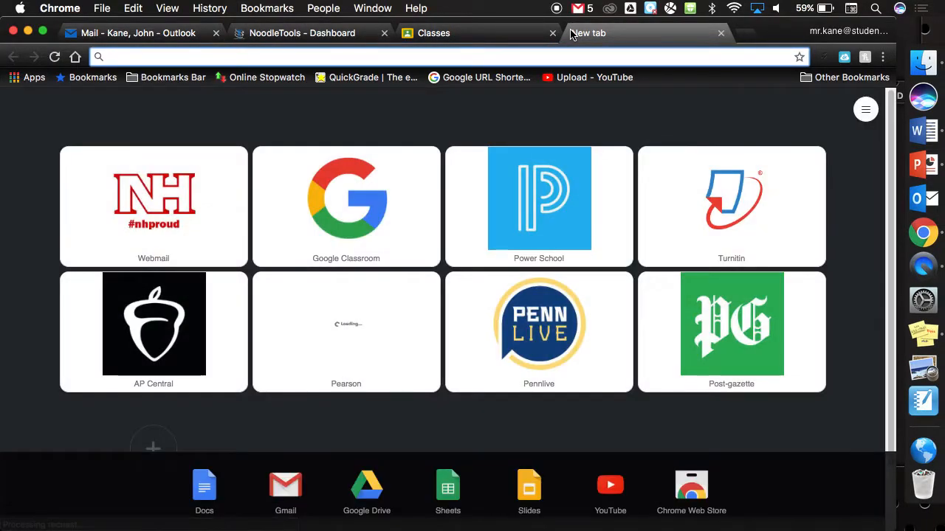
Step: Search Google for 'archive this noodletools' and open the NoodleTools - Archive result
text(archive this)
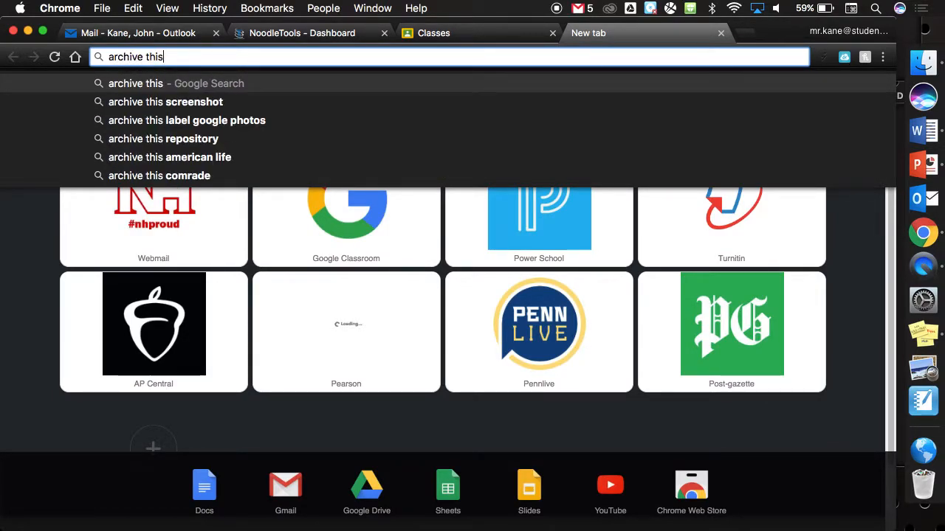
text(noodletools&rlz=1C5CHFA_enUS745US751&oq=archive+this+noodletools&aq)
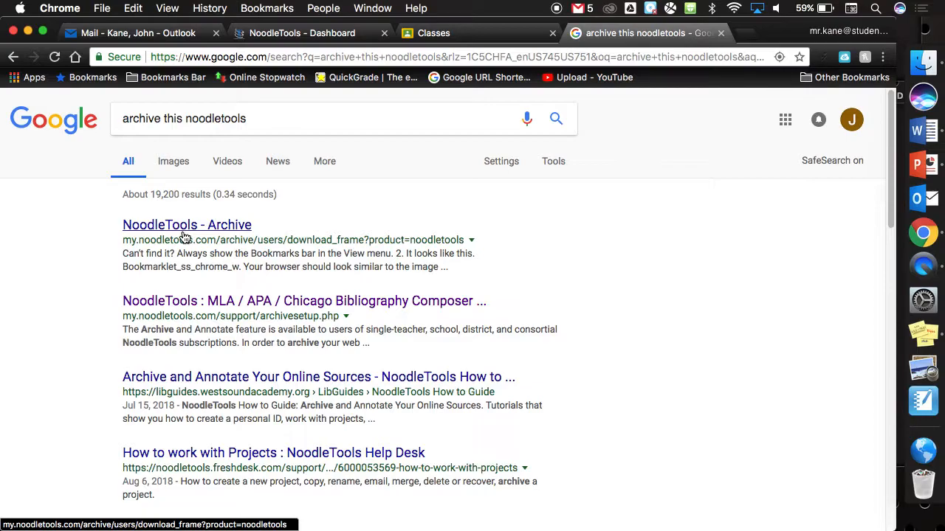
click(187, 225)
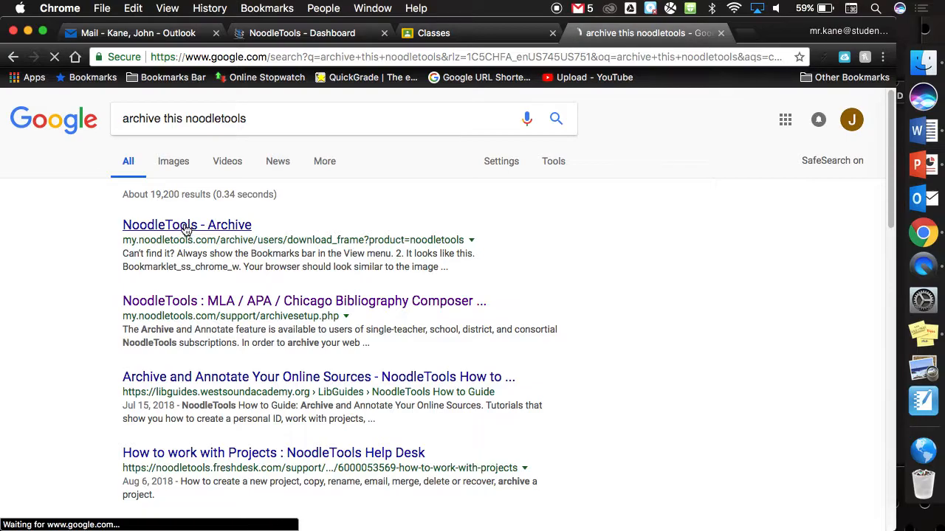
click(186, 225)
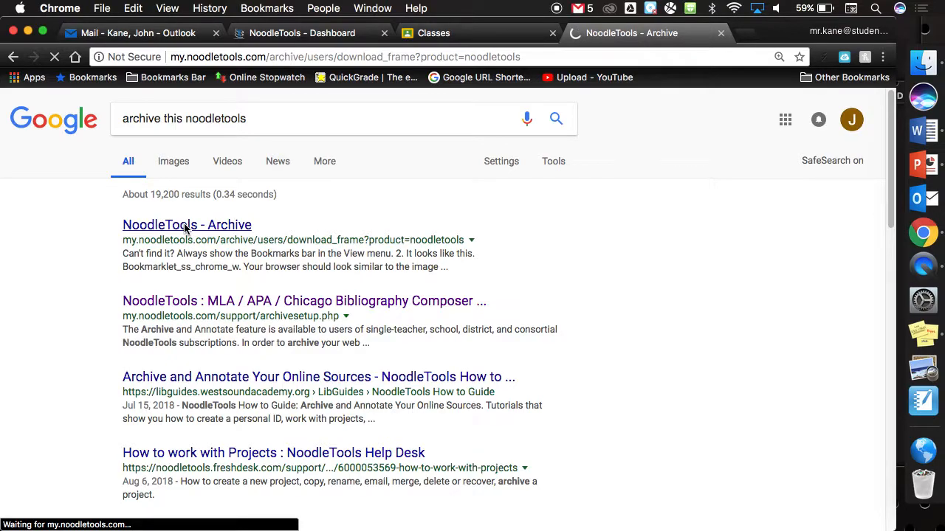
click(186, 225)
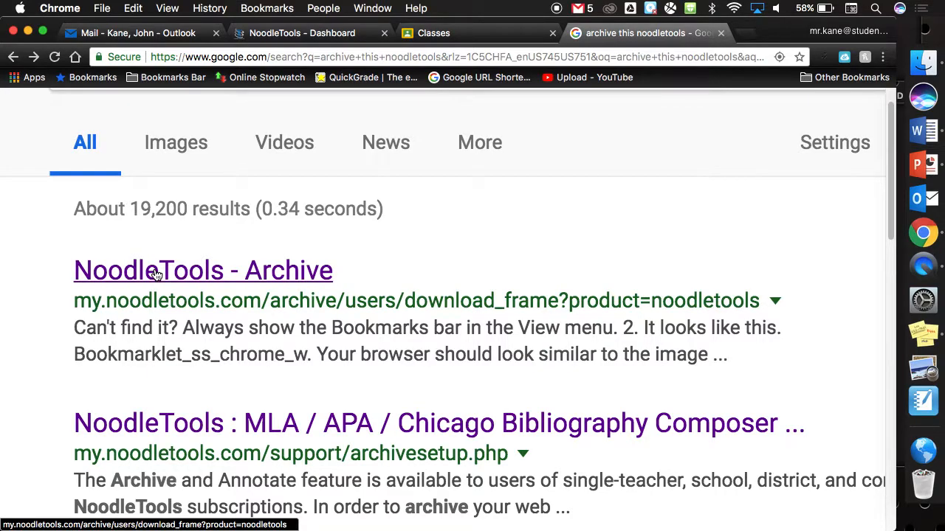
click(203, 270)
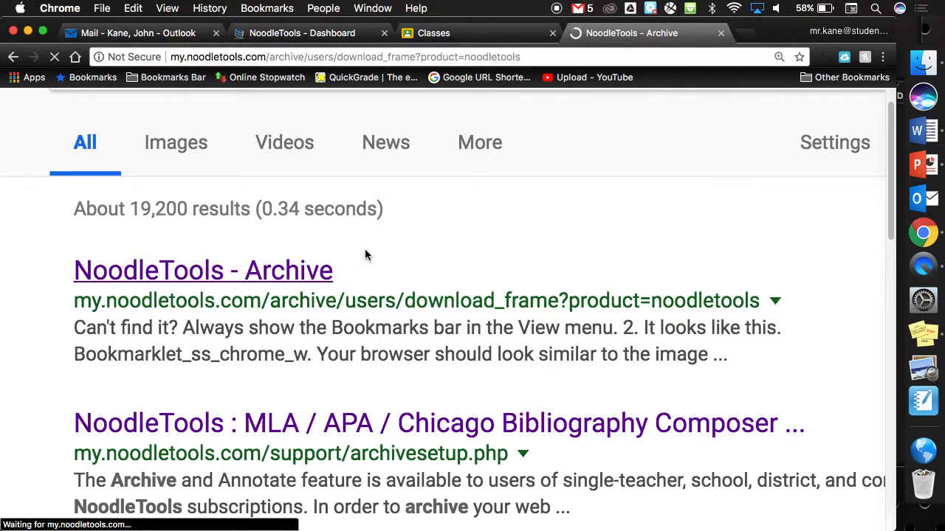
click(202, 270)
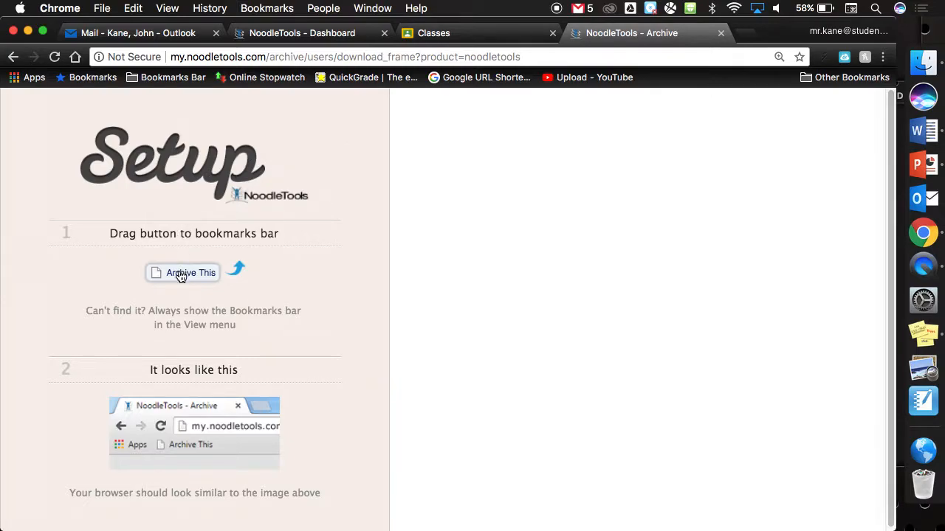
mouse_move(182, 274)
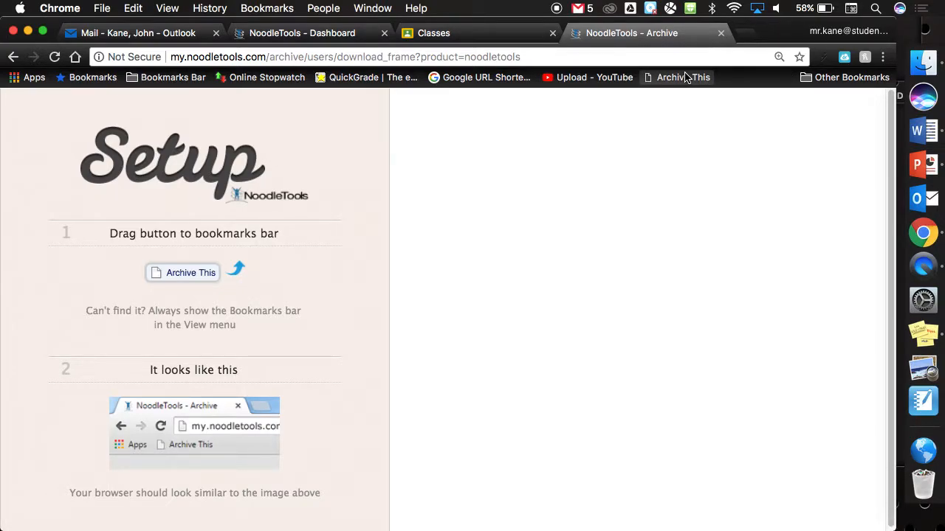
mouse_move(683, 77)
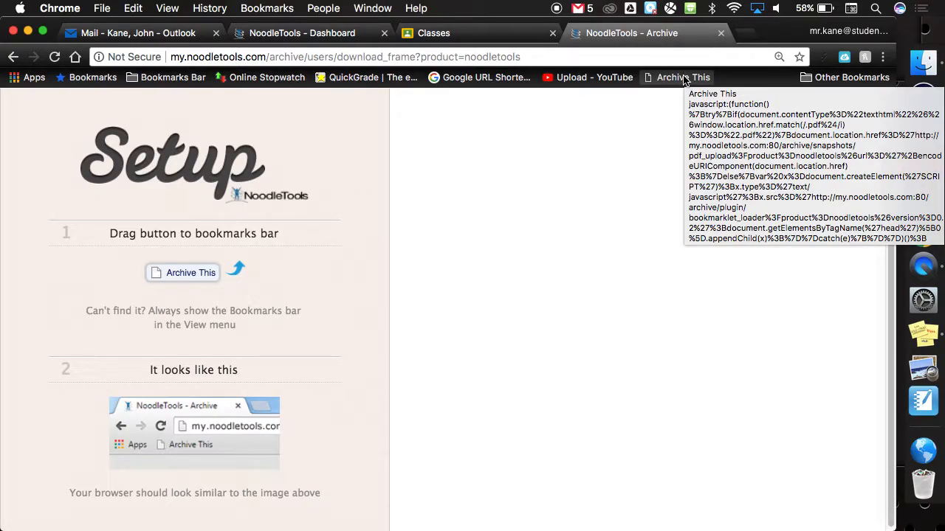
mouse_move(237, 280)
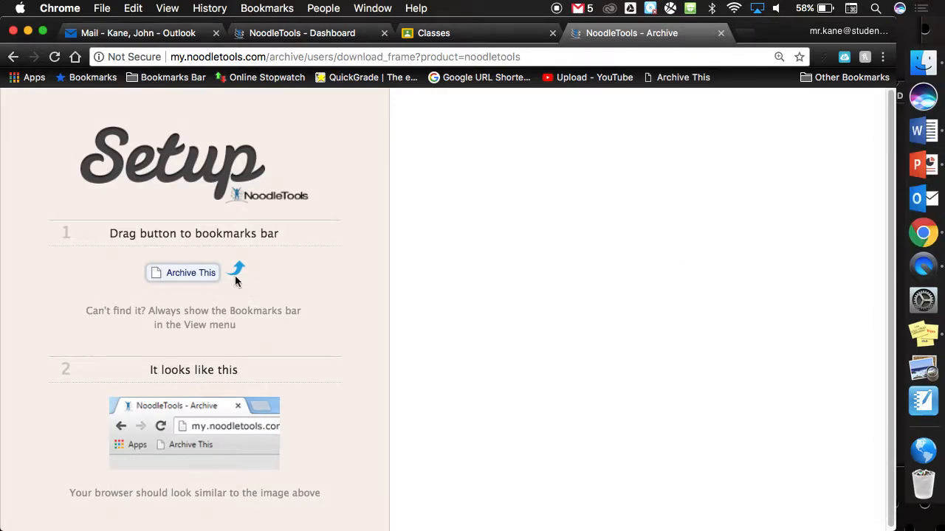
mouse_move(190, 272)
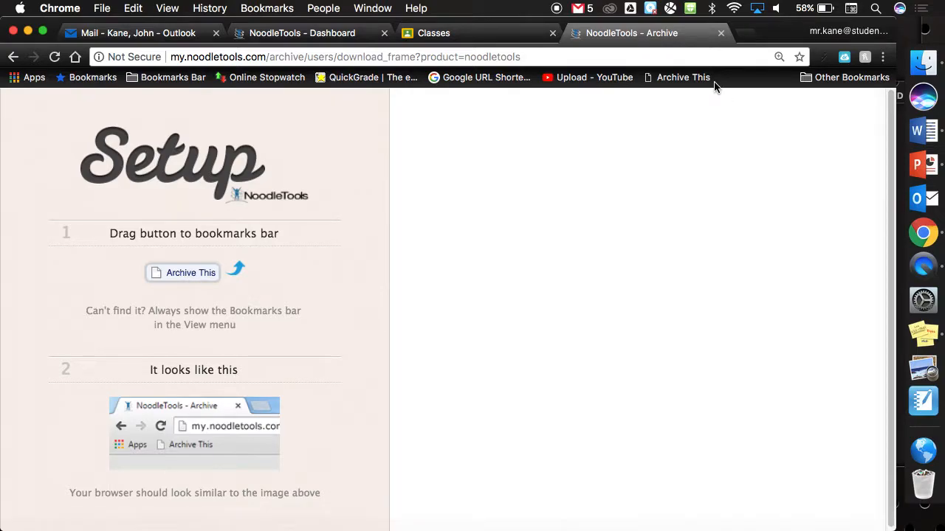
mouse_move(682, 77)
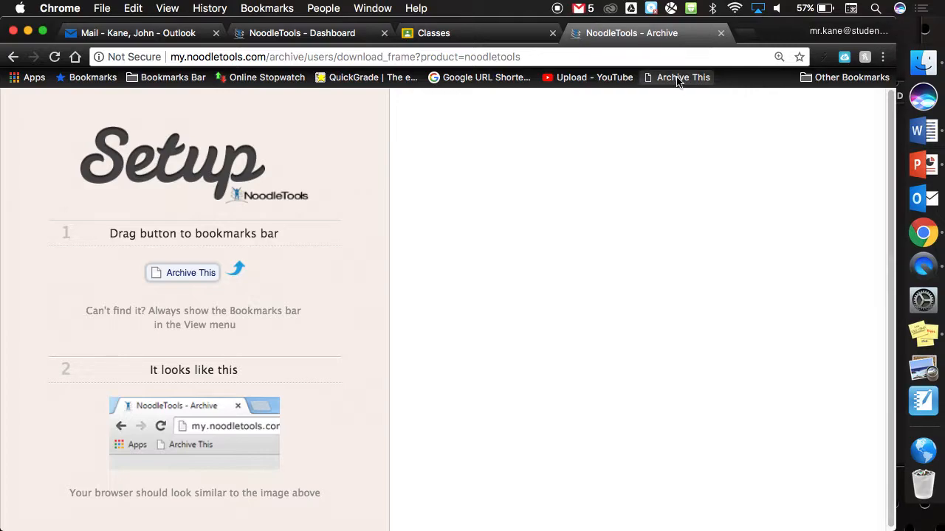
mouse_move(683, 76)
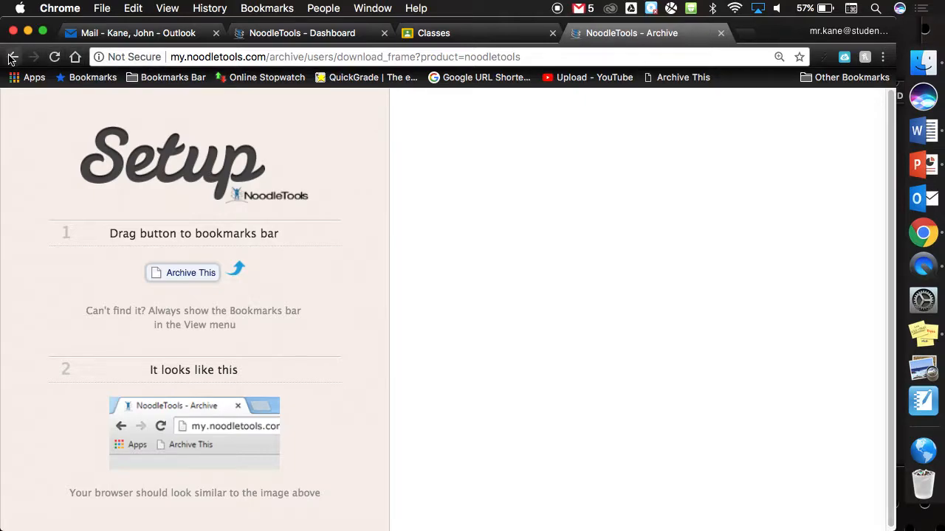
mouse_move(12, 57)
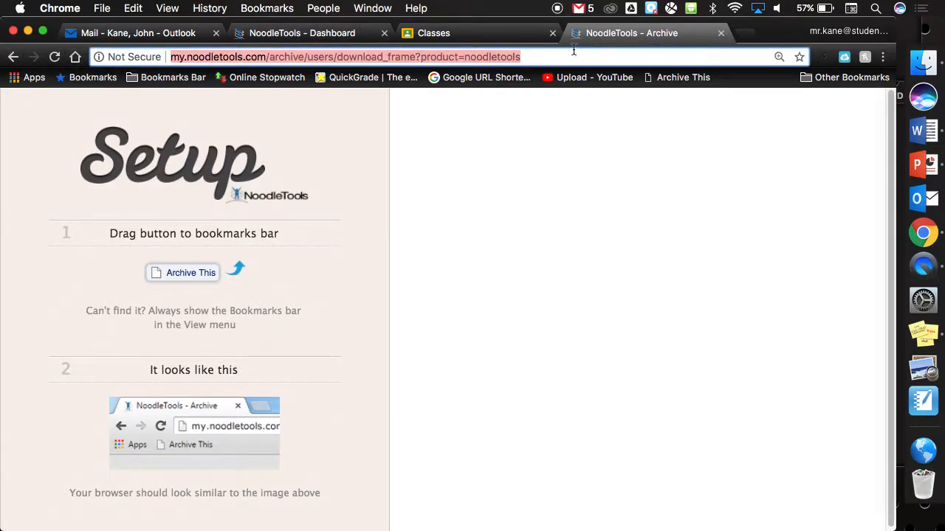
Step: Go to post-gazette.com/sports and open the Steelers–Chiefs Week 2 story
text(post-gazette.com/sports)
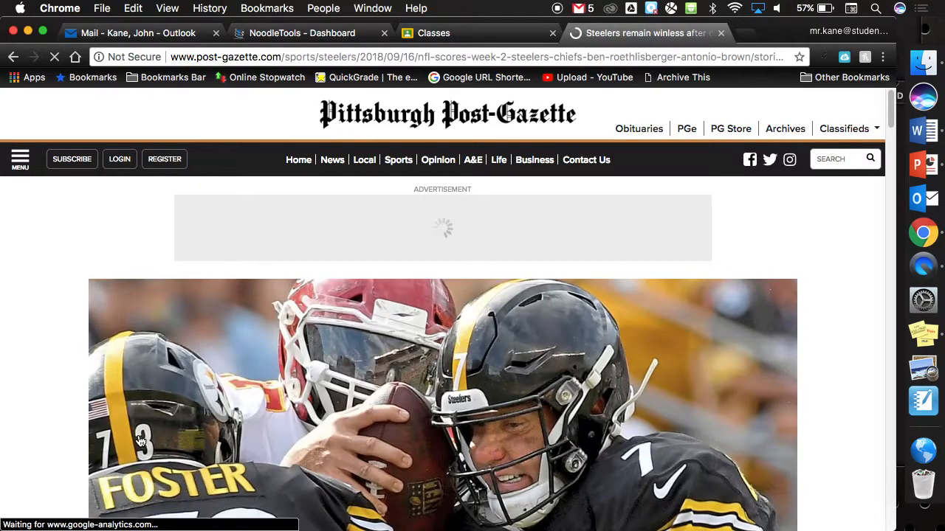
mouse_move(243, 396)
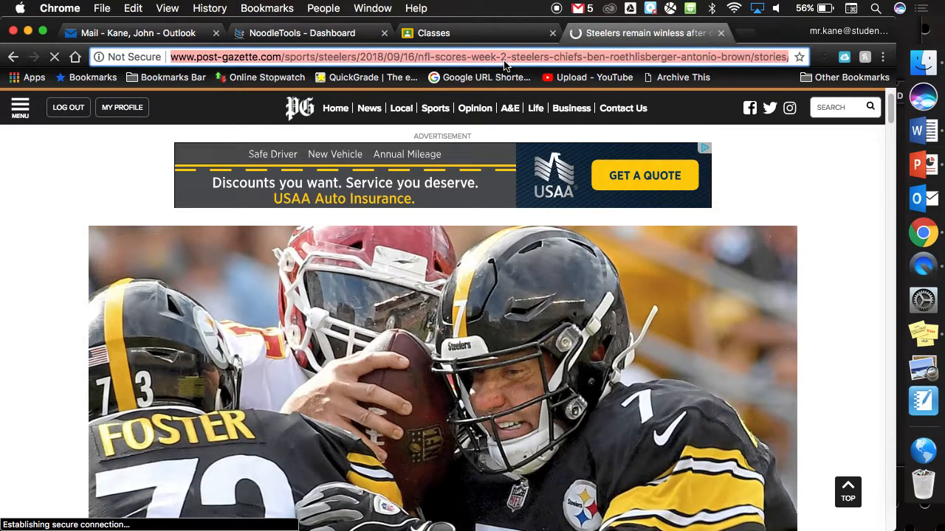
Step: Go to espn.go.com and open 'Week 2 takeaways in the NFL: Concern for Eagles, Steelers?'
text(espn.go.com)
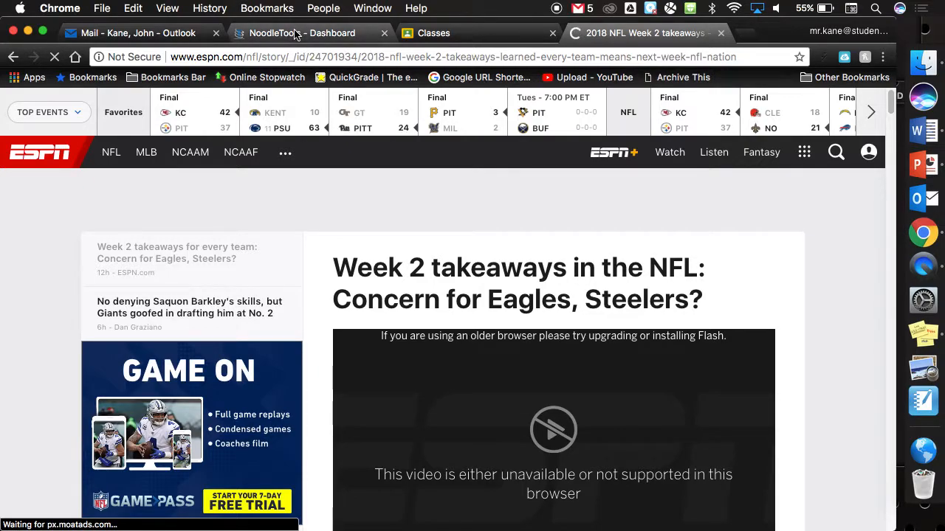
Step: Check the project's NoodleTools Sources list, then scroll the ESPN takeaways article again
click(302, 32)
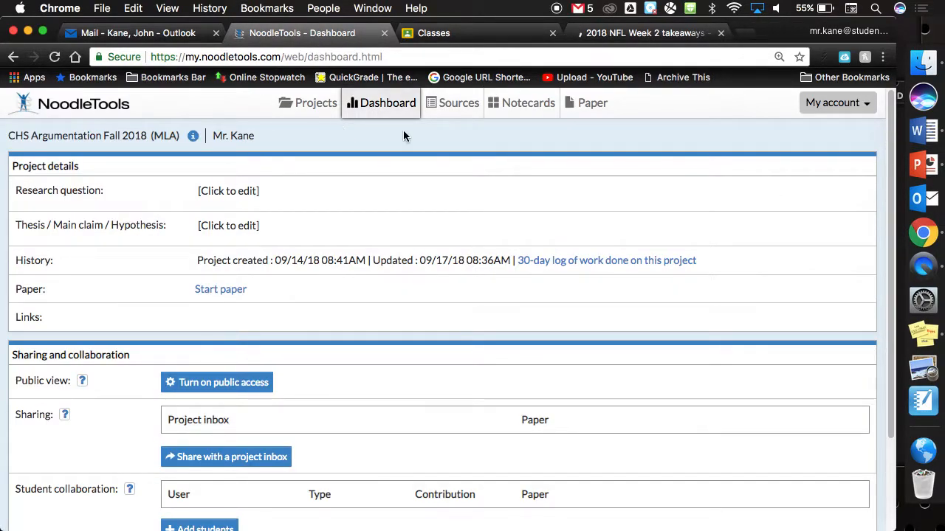
click(458, 102)
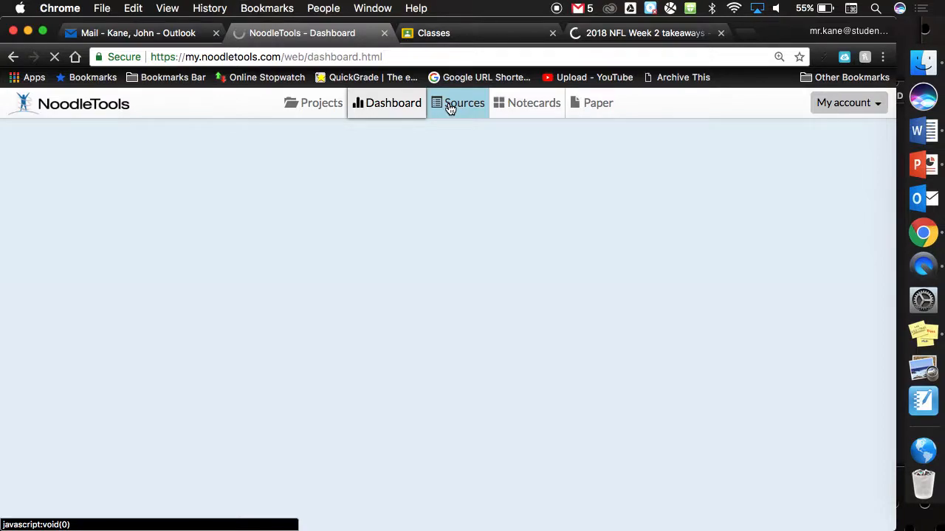
click(464, 102)
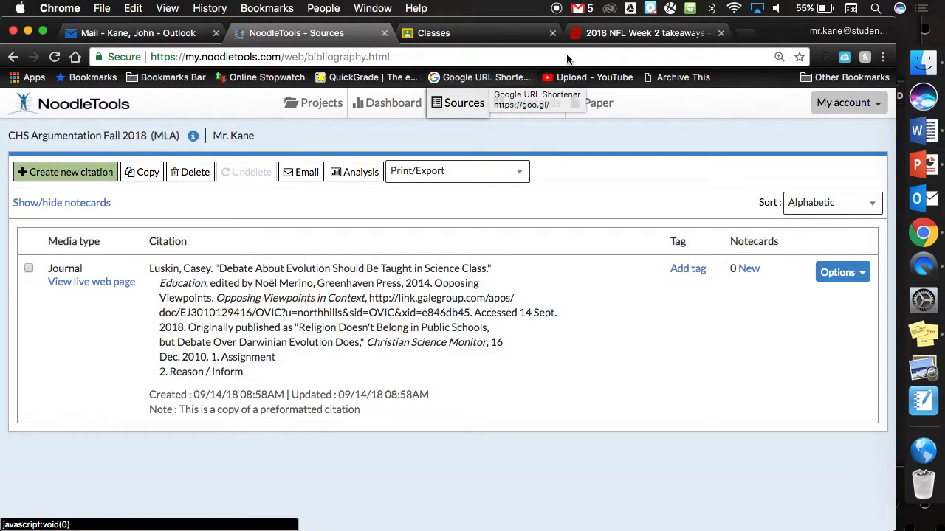
click(644, 32)
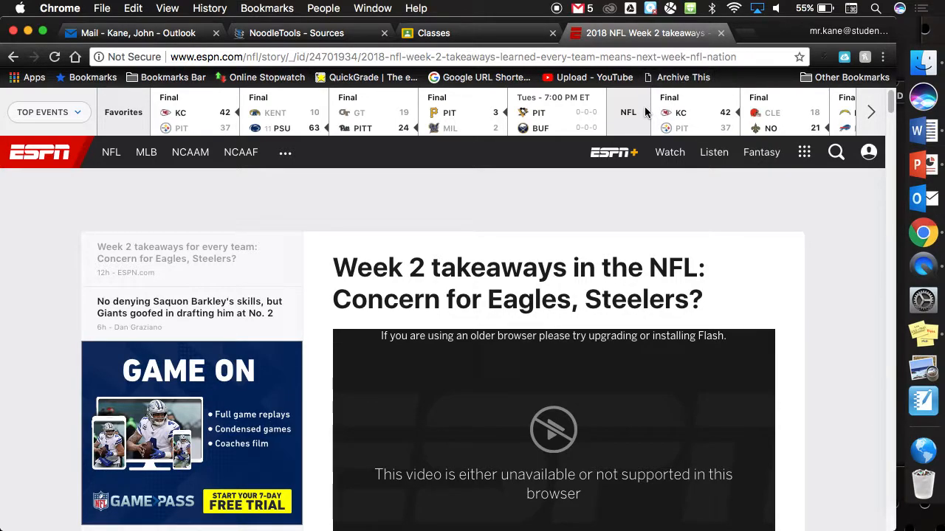
scroll(down, 3)
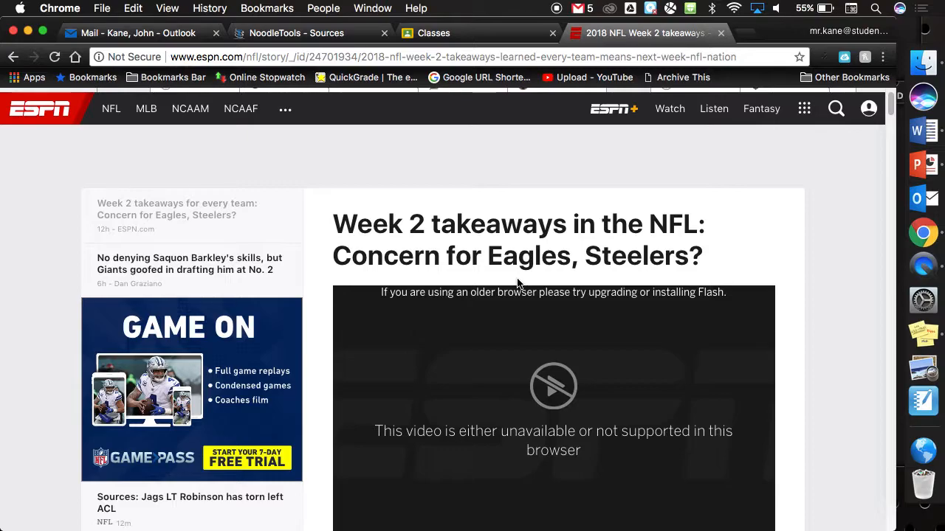
mouse_move(498, 277)
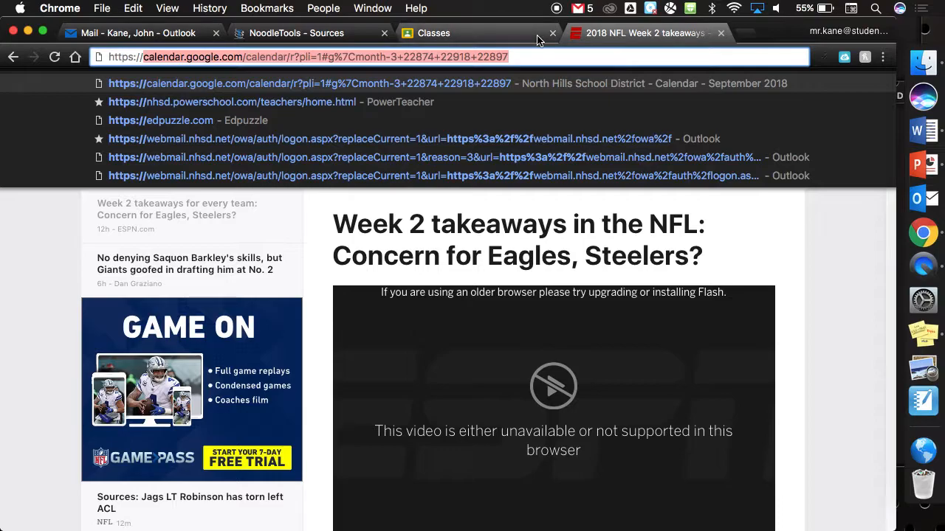
Step: Load cnn.com in the fourth tab in place of the ESPN article
text(cnn.com)
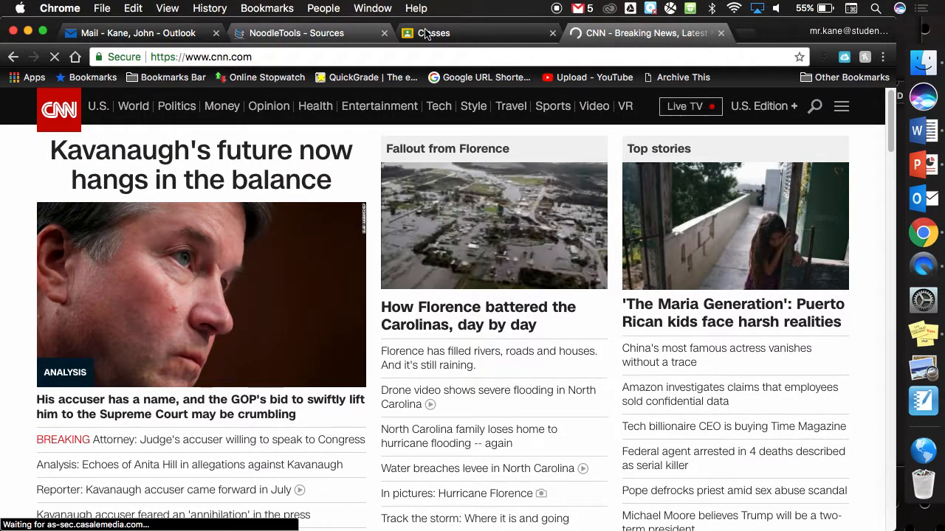
Step: Open CHS Arg: Pd. 2 Fall 2018, filter to 2. COMMON WEBSITES, and launch the IDEA link
click(434, 33)
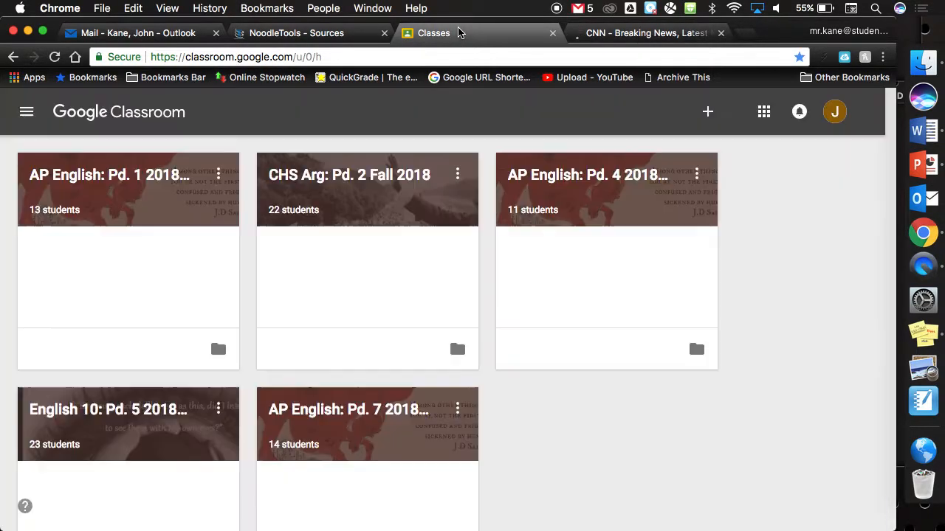
mouse_move(280, 164)
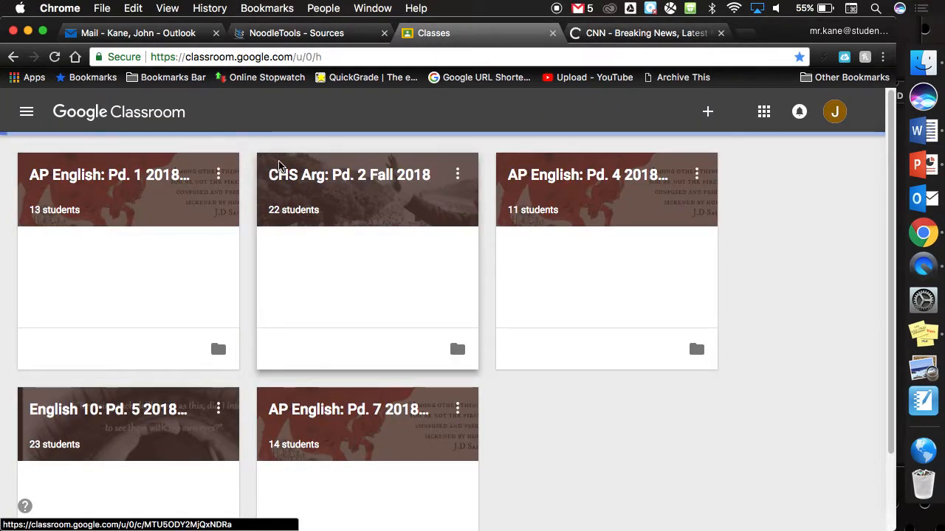
click(349, 175)
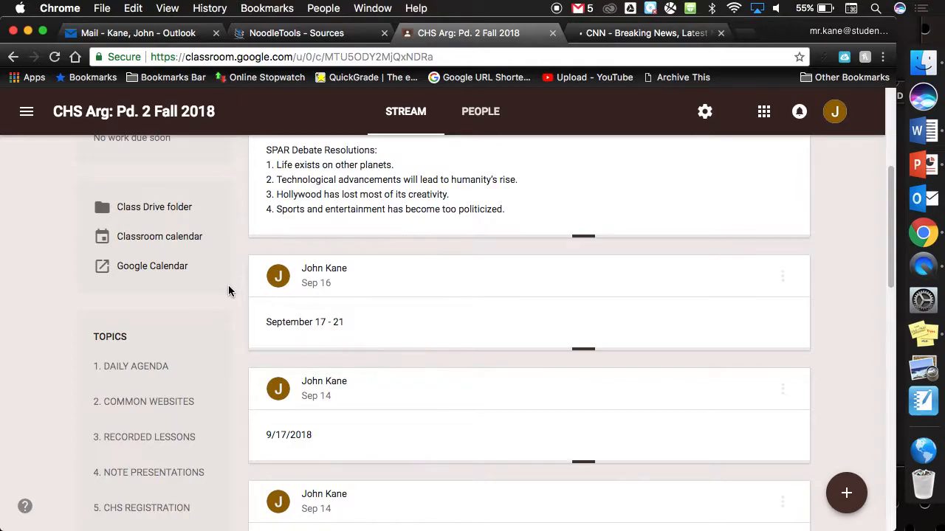
scroll(down, 3)
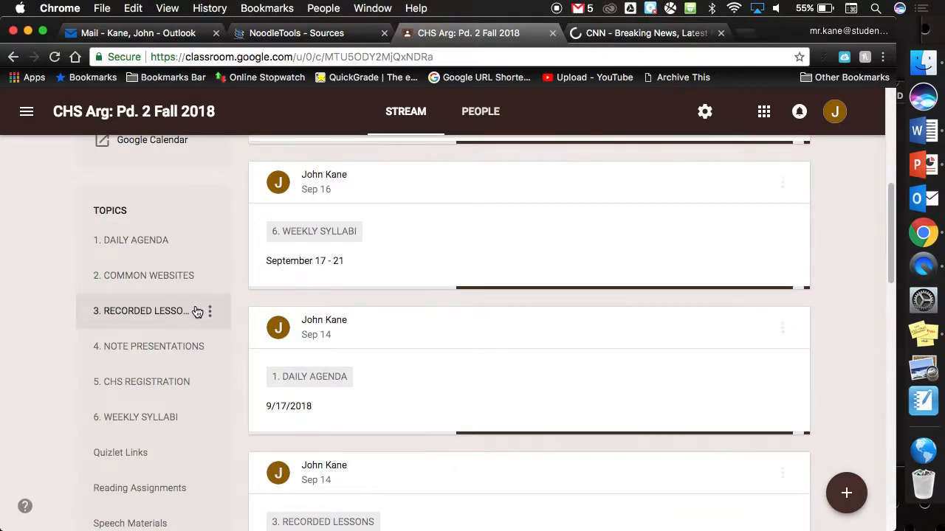
click(144, 275)
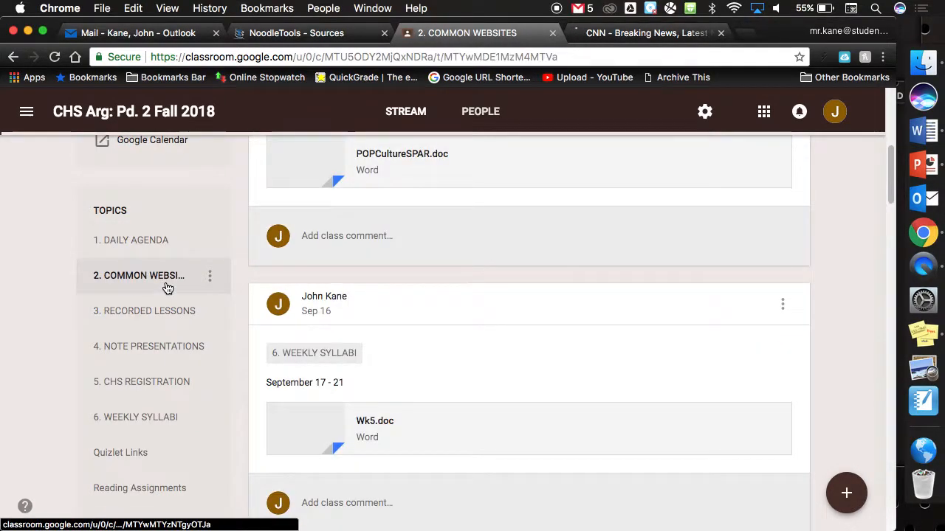
click(140, 275)
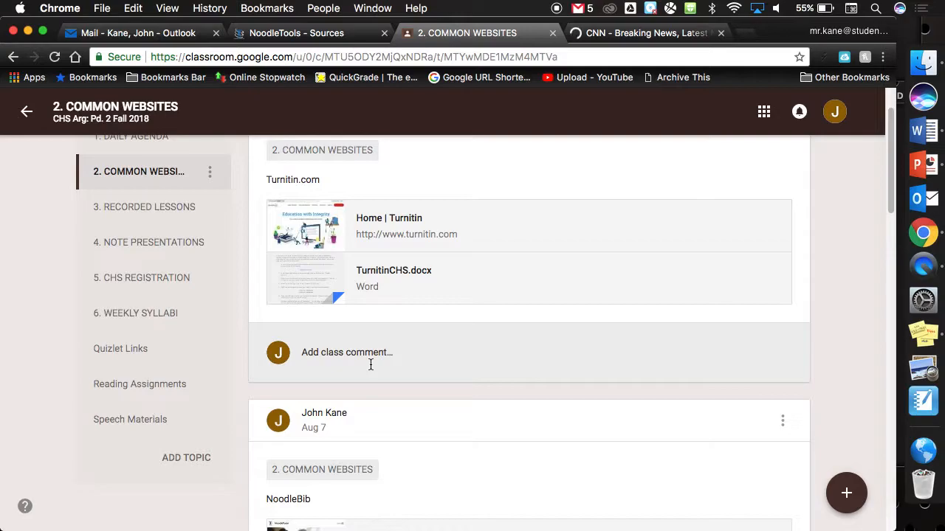
scroll(down, 3)
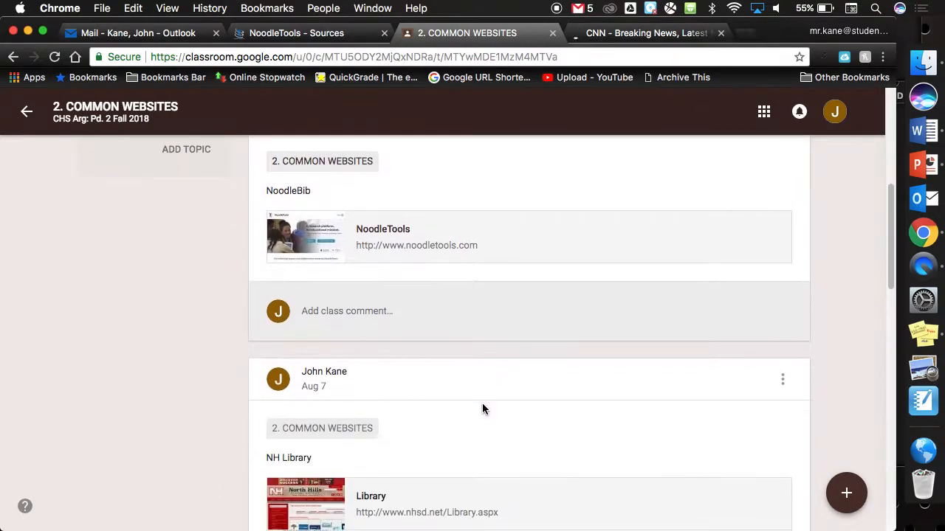
scroll(down, 3)
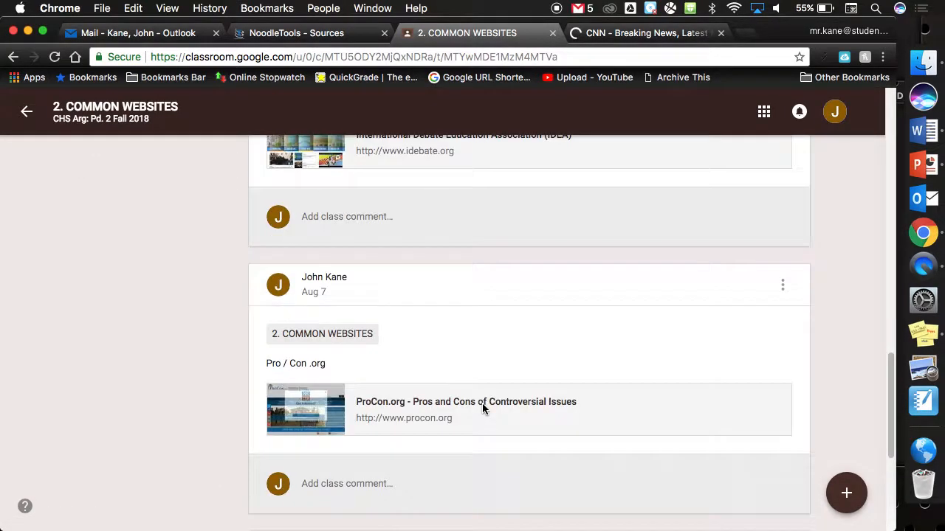
scroll(down, 3)
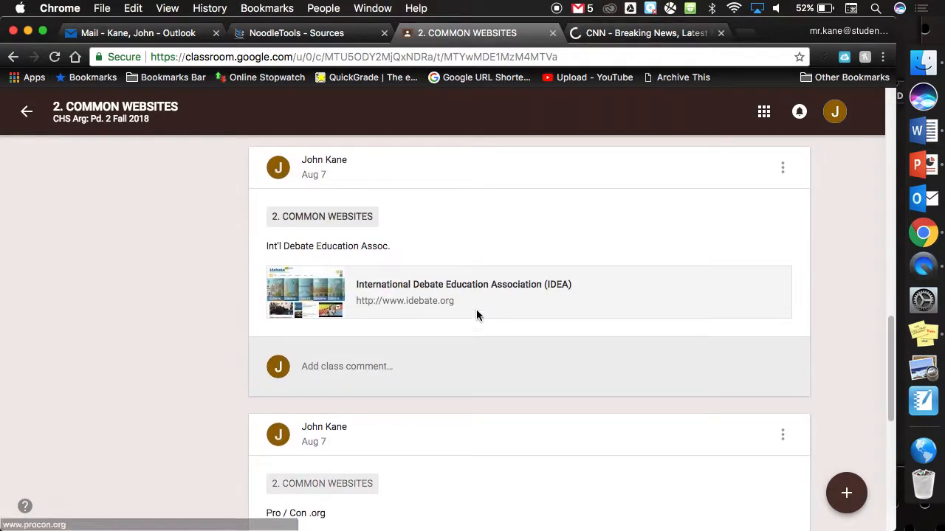
mouse_move(471, 293)
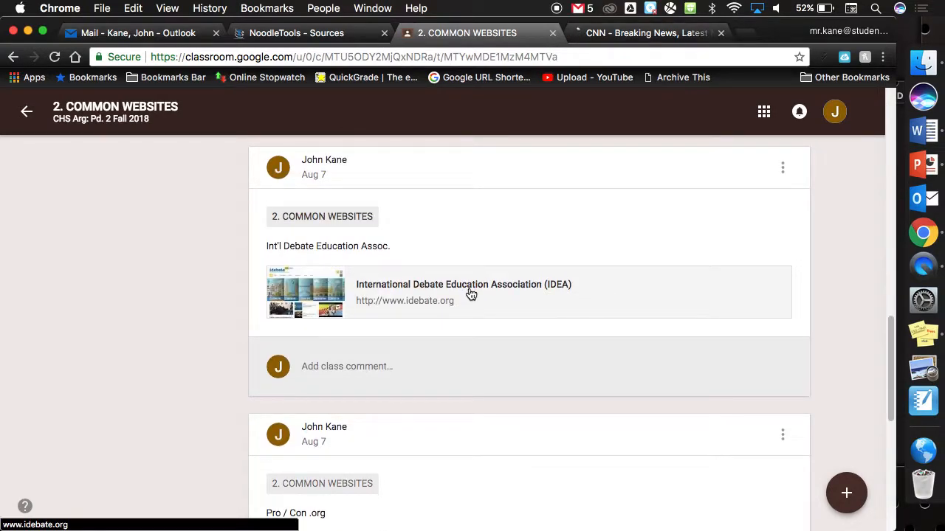
click(463, 284)
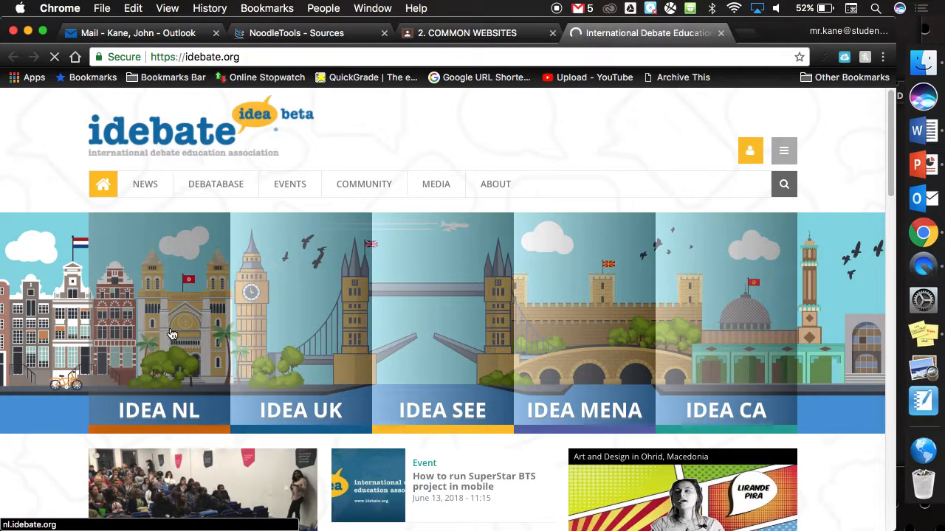
Step: Open idebate.org's Debatabase section, then switch back to the Classroom Common Websites tab
scroll(down, 3)
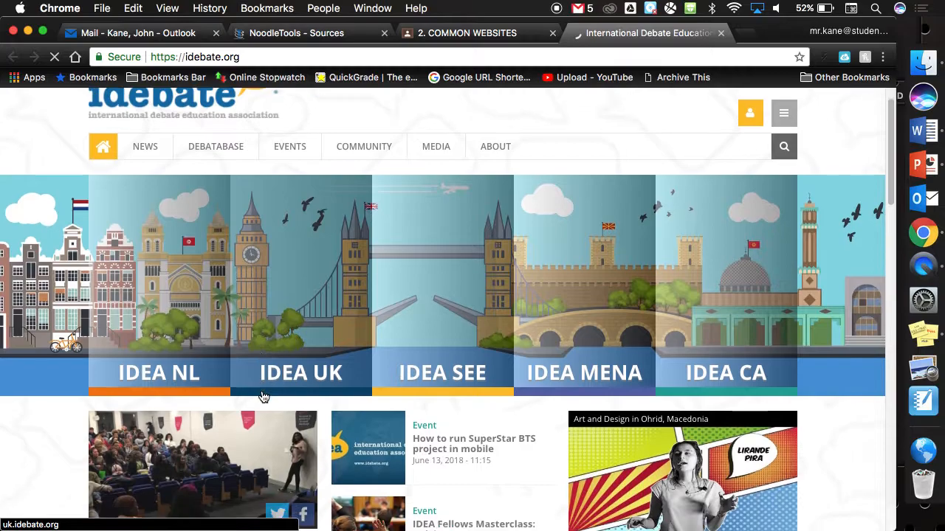
scroll(down, 3)
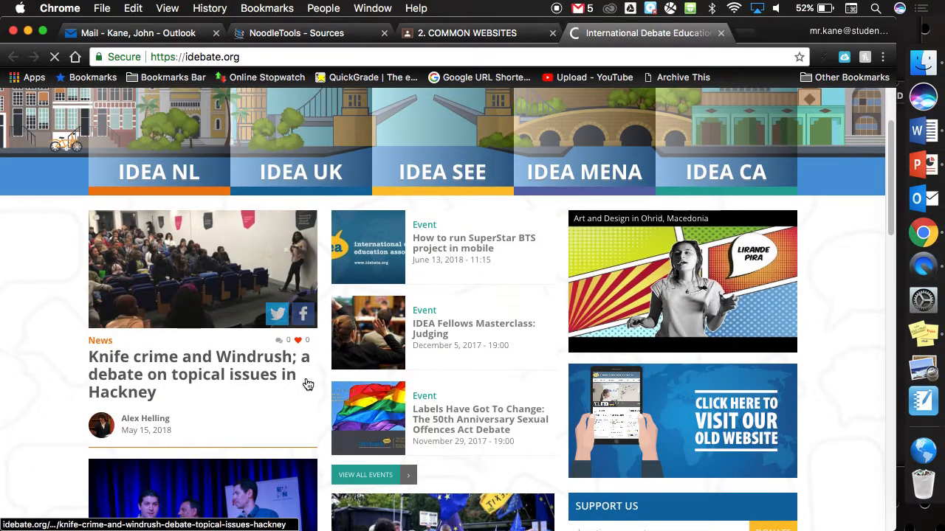
scroll(down, 3)
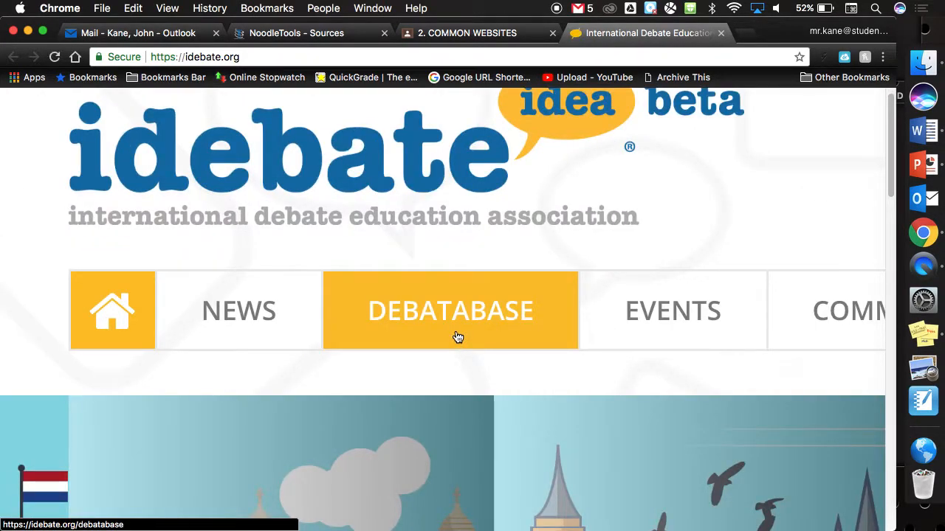
click(450, 311)
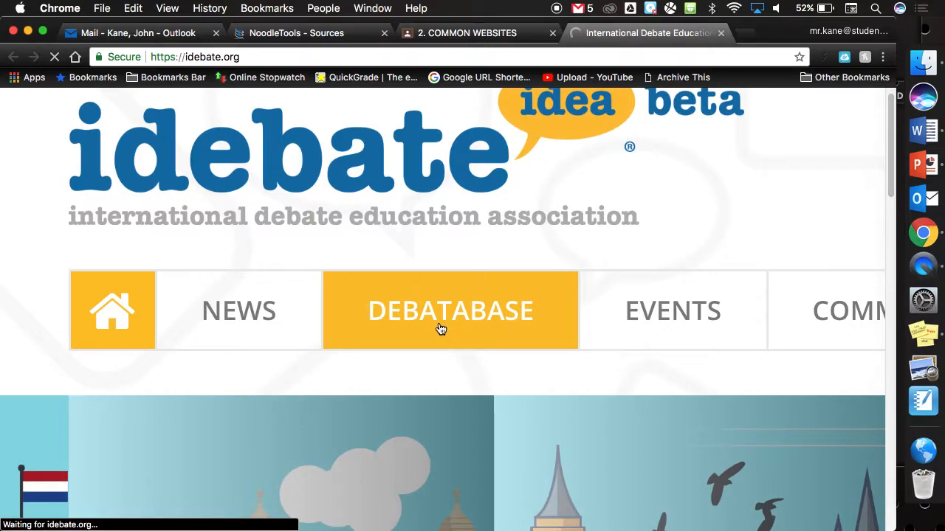
click(451, 310)
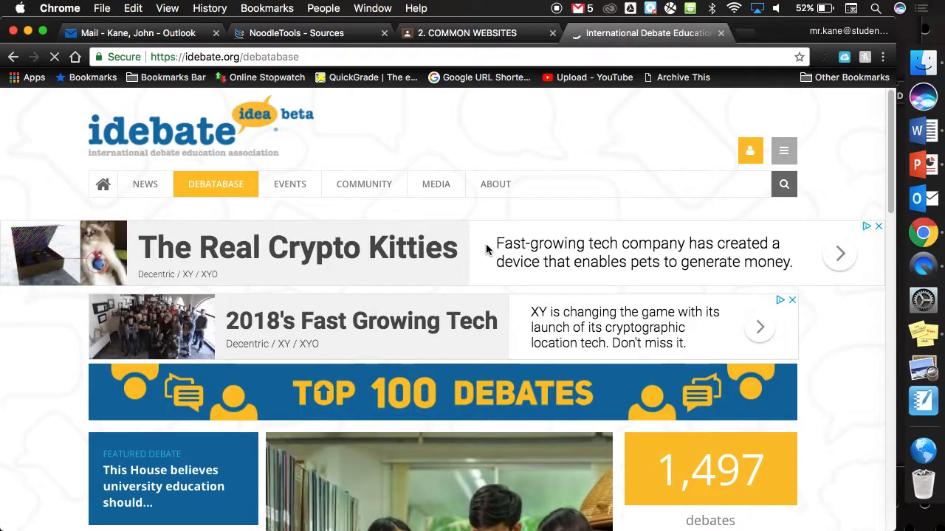
click(466, 33)
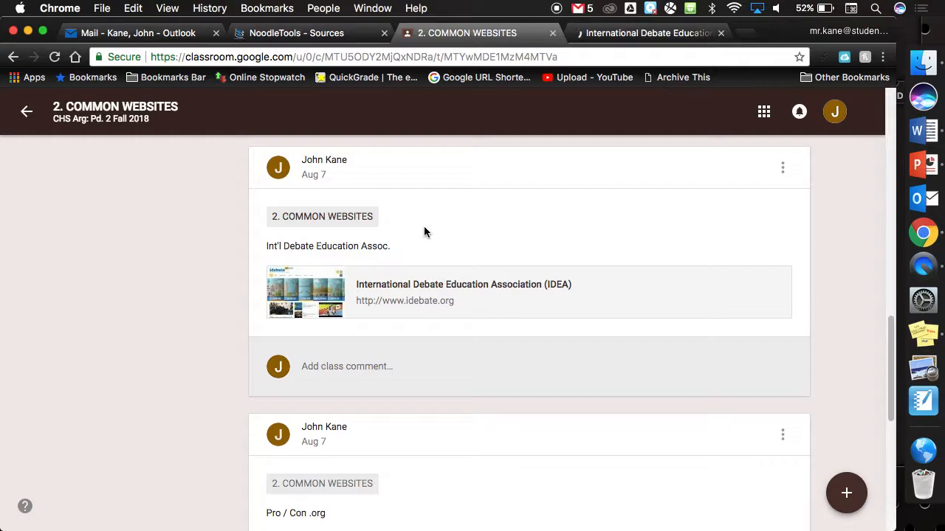
scroll(down, 3)
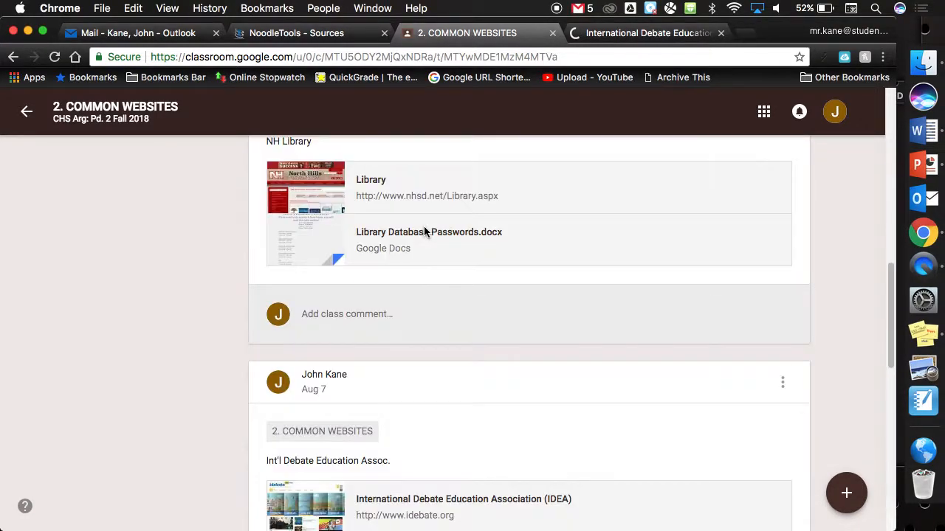
scroll(down, 3)
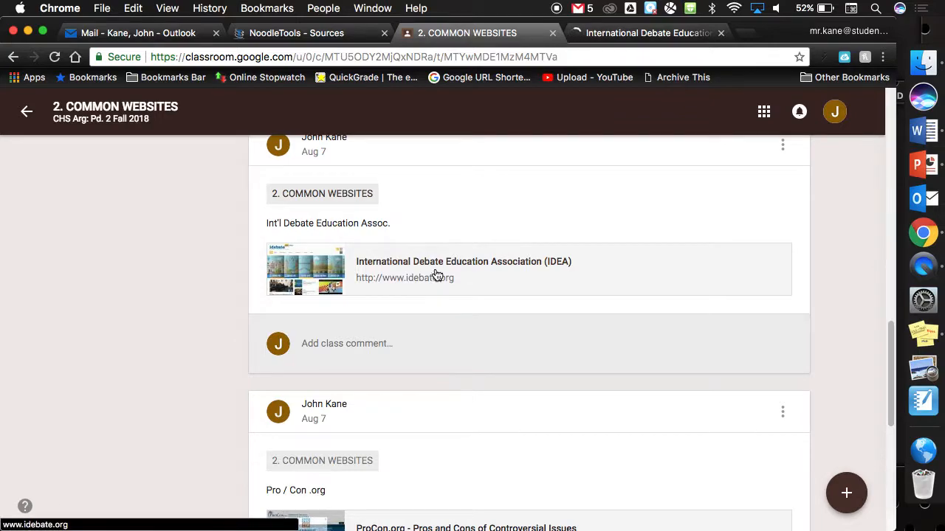
scroll(down, 3)
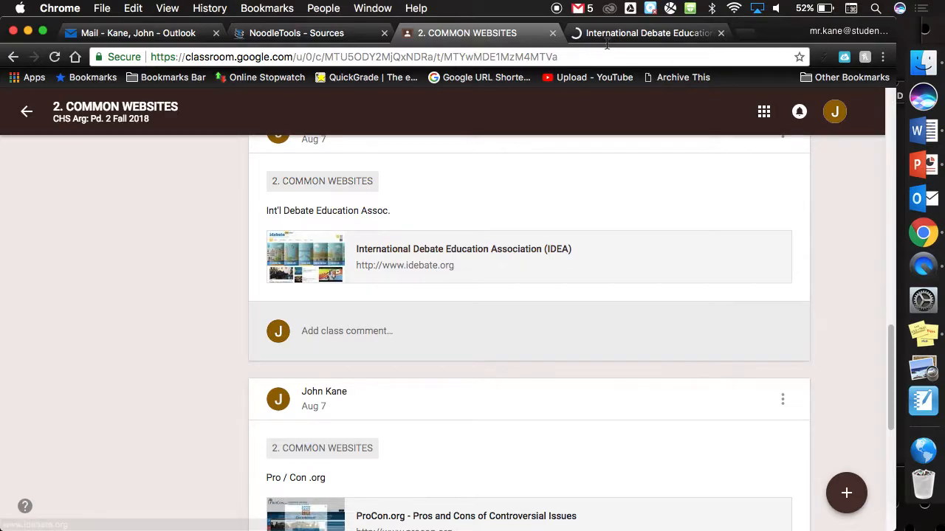
Step: Return to the idebate tab and scroll down to Browse Debates by Theme
click(642, 33)
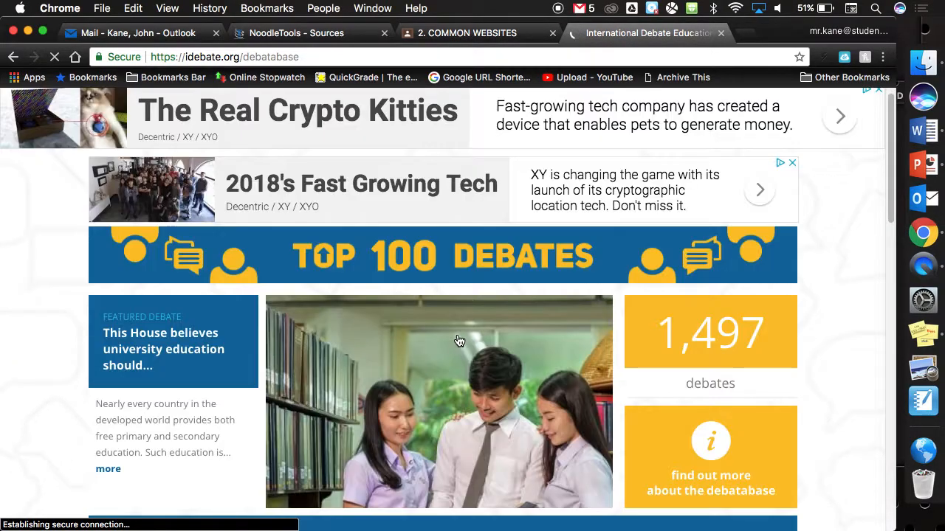
scroll(down, 3)
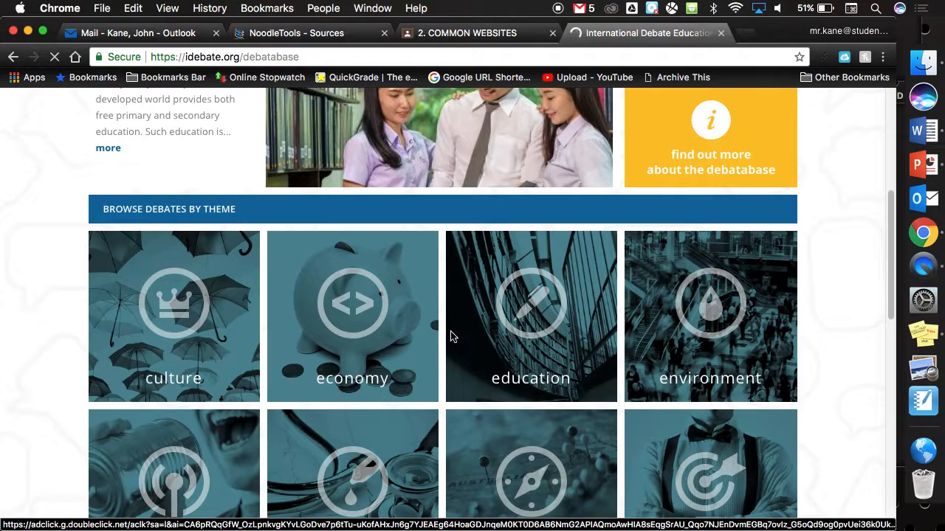
scroll(down, 3)
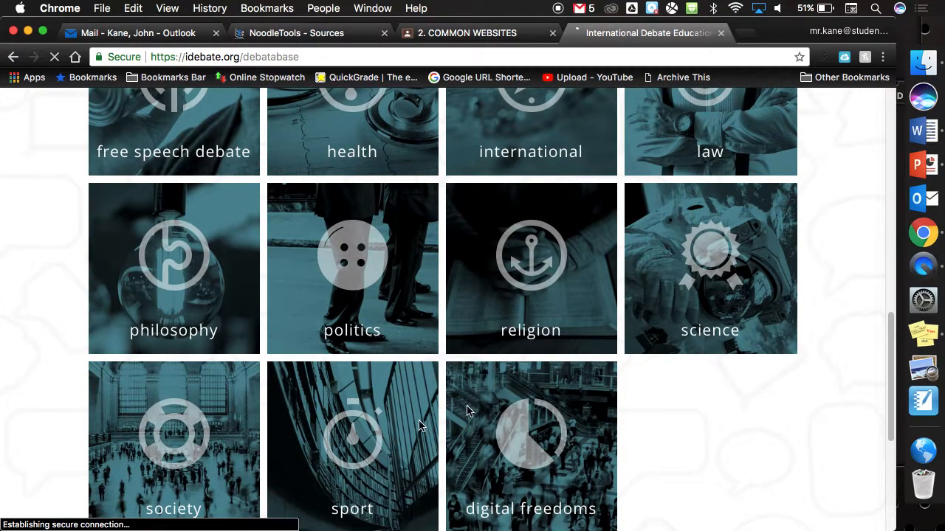
Step: Cancel the AirPlay password prompt and open the science theme tile
click(757, 8)
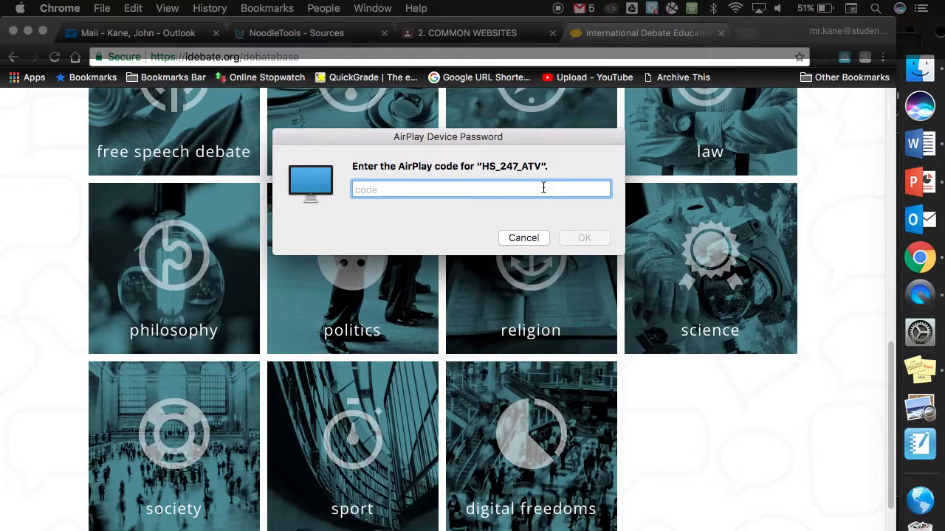
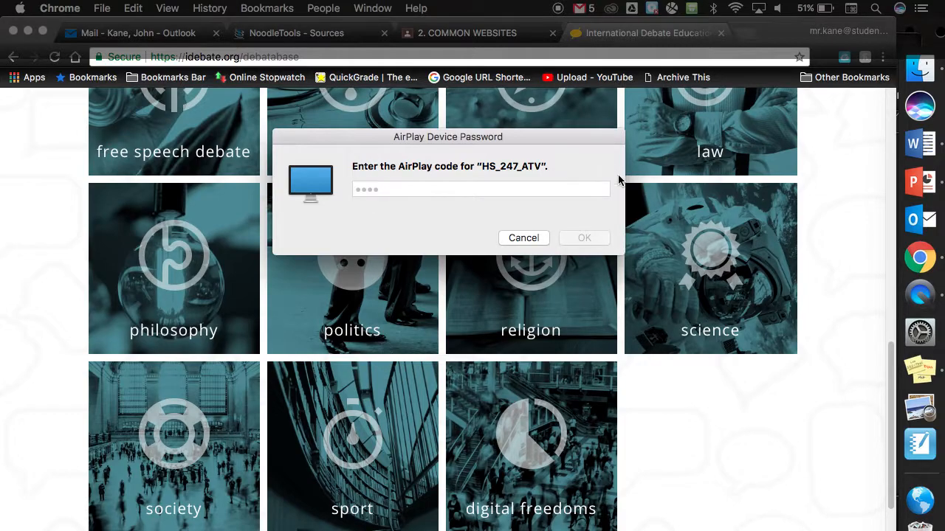
click(524, 238)
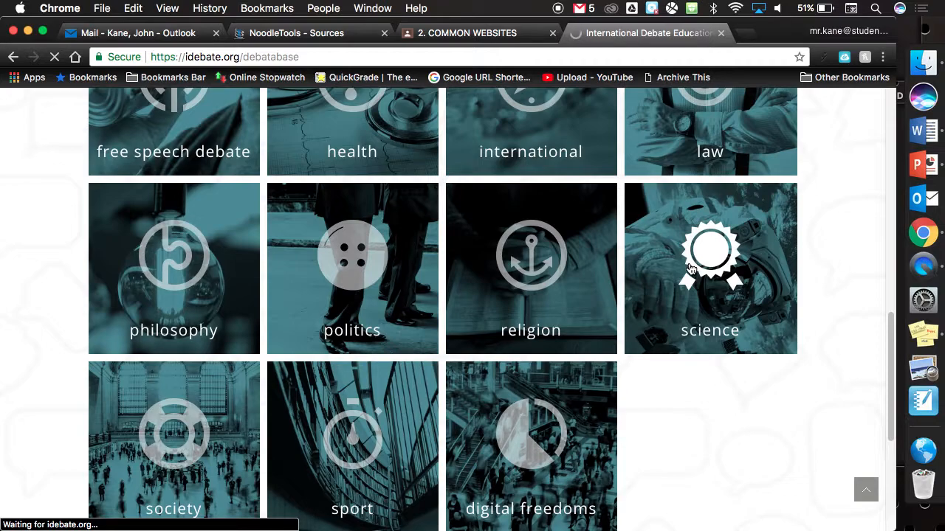
click(710, 268)
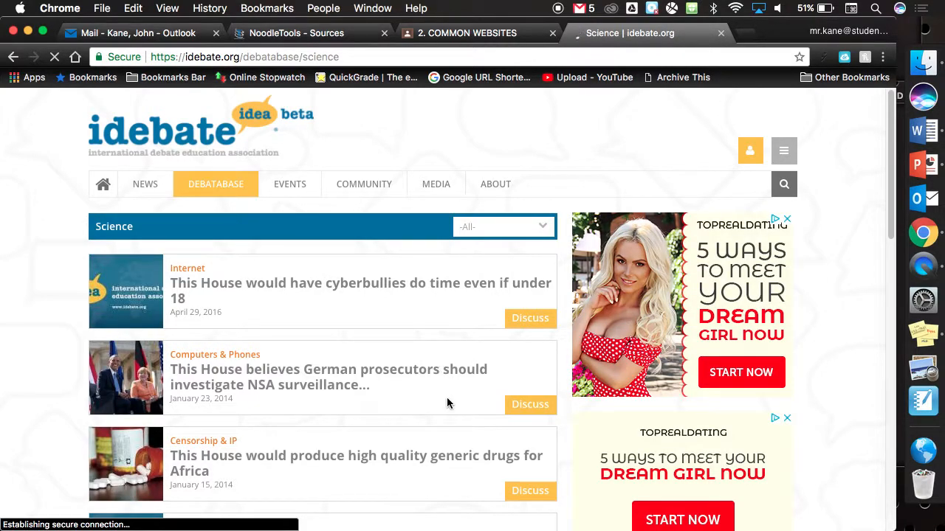
Step: Scroll the Science list to the traditional university versus online learning debate
scroll(down, 3)
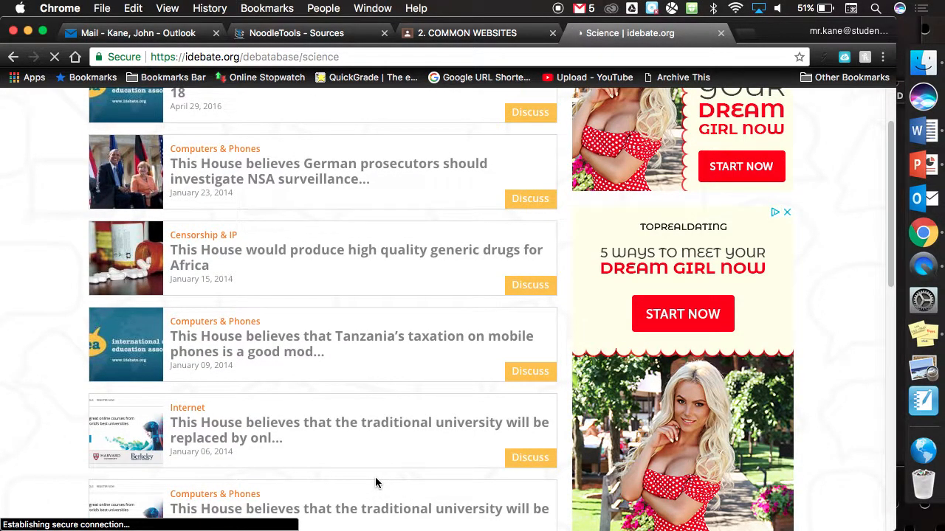
scroll(down, 3)
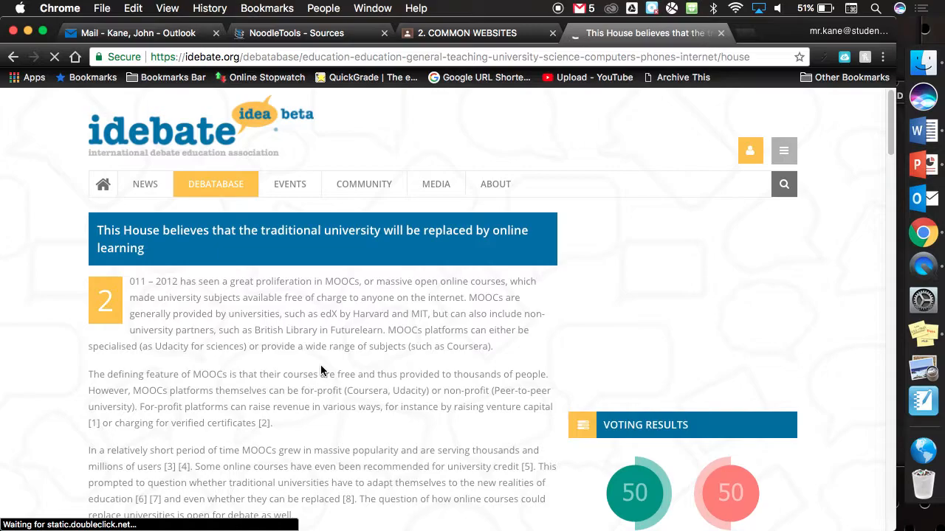
Step: Scroll past the Points For, Points Against and related debates to the Bibliography
scroll(down, 3)
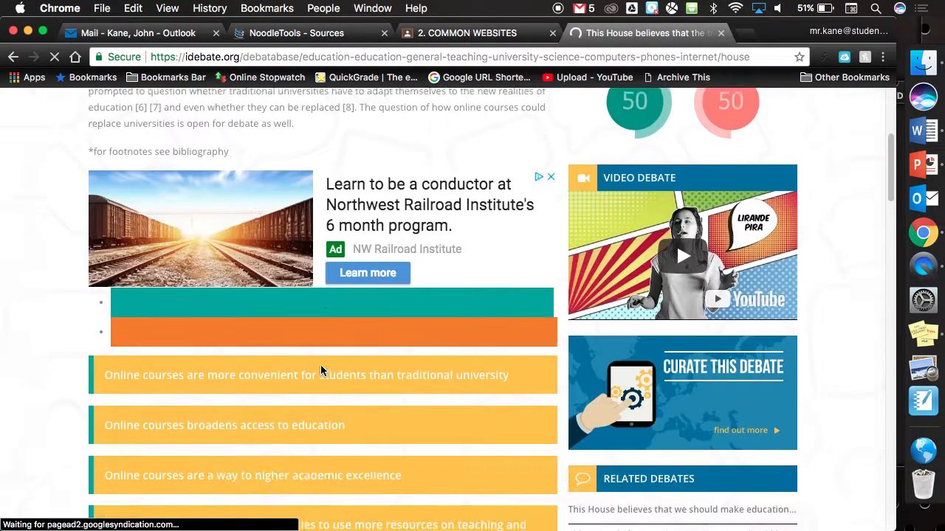
scroll(down, 3)
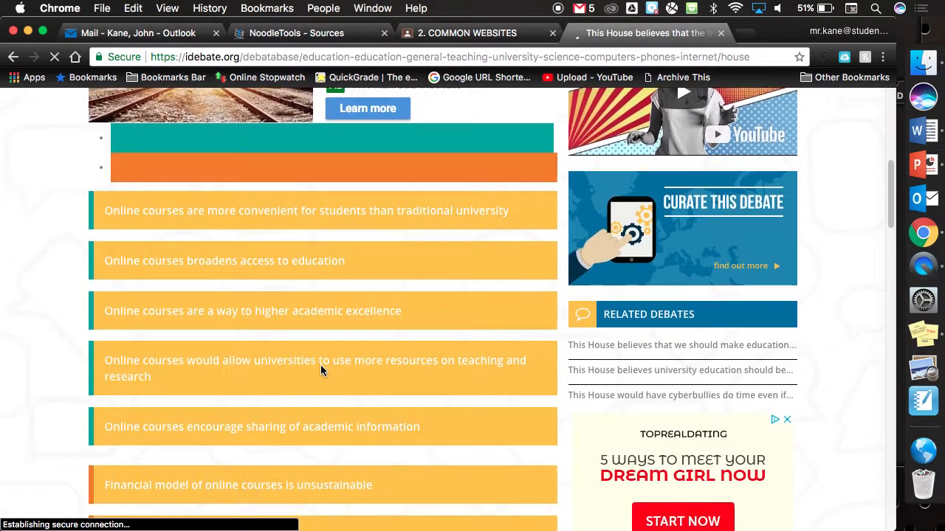
scroll(down, 3)
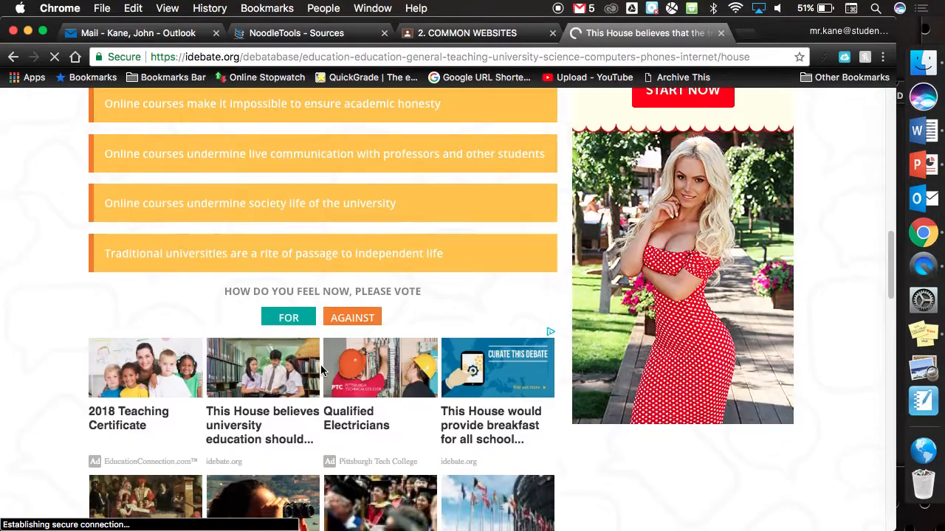
scroll(down, 3)
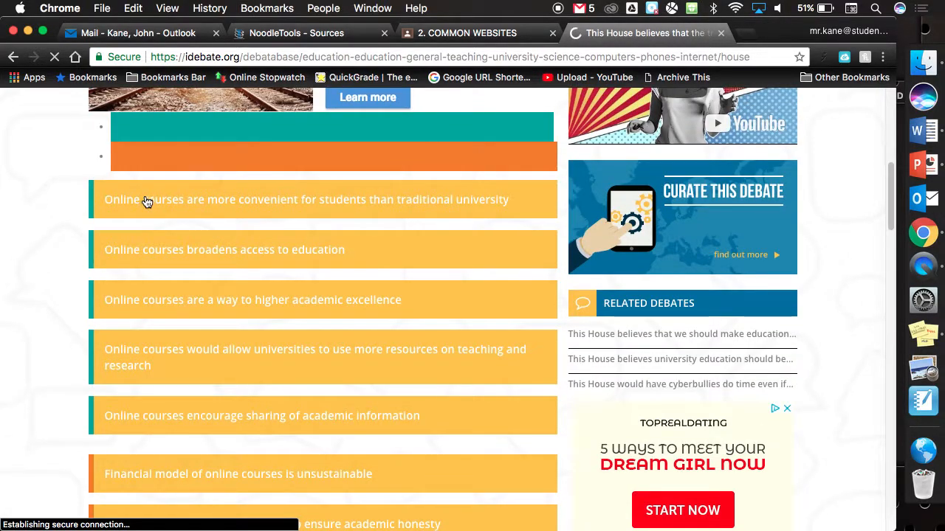
mouse_move(130, 203)
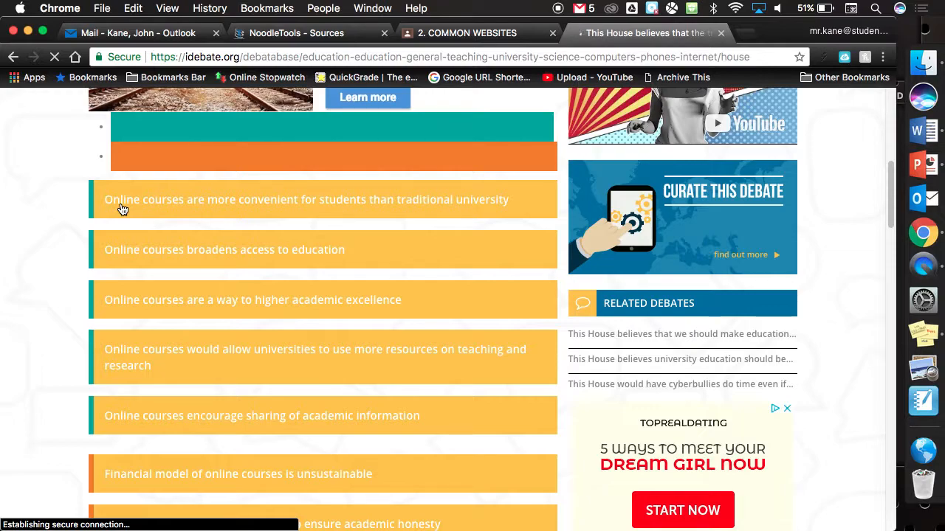
scroll(down, 3)
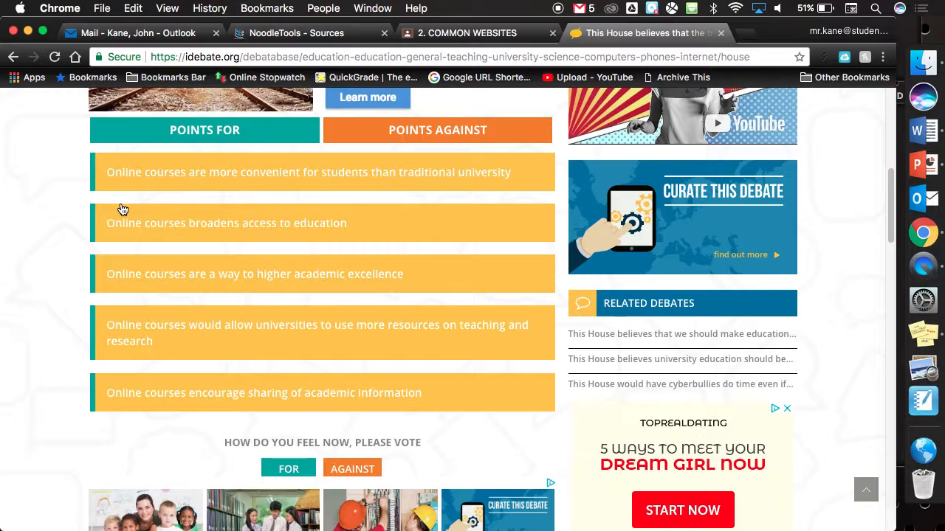
scroll(up, 3)
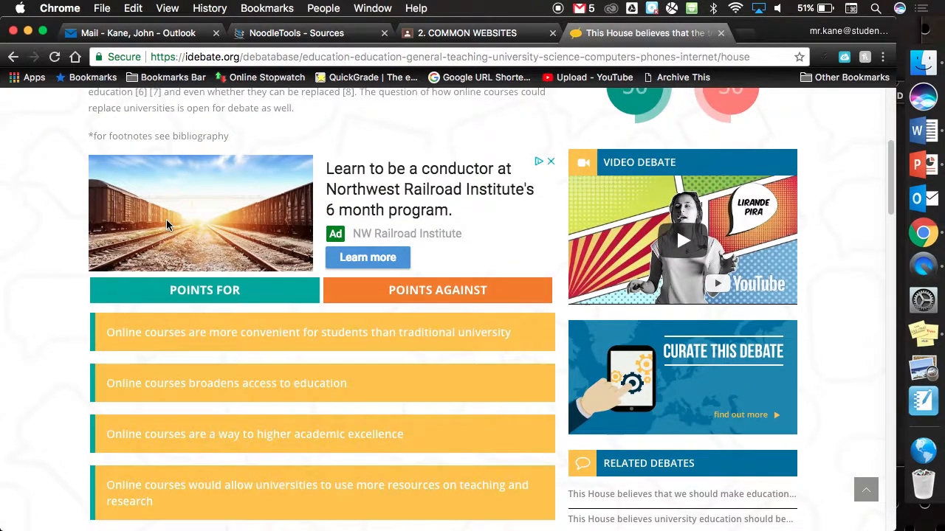
scroll(down, 3)
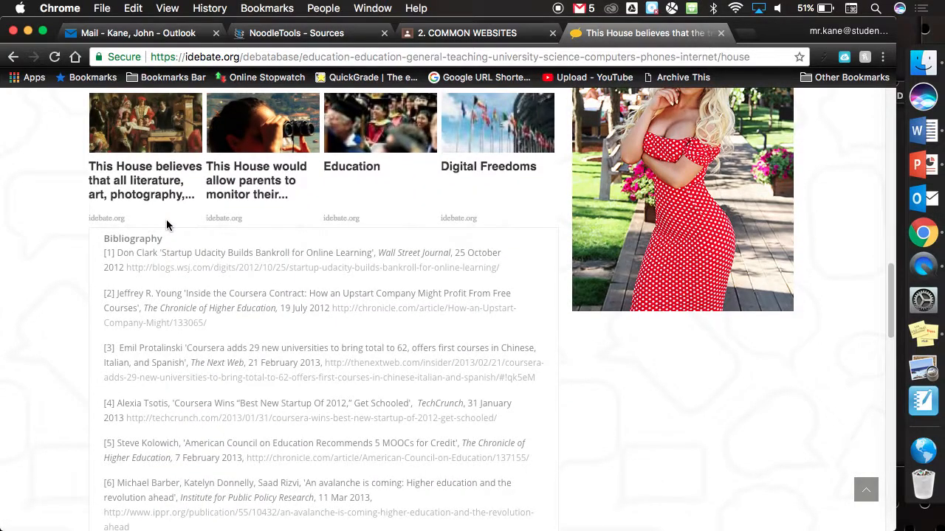
Step: Open the Chronicle 'Inside the Coursera Contract' article cited as bibliography source [2]
scroll(down, 3)
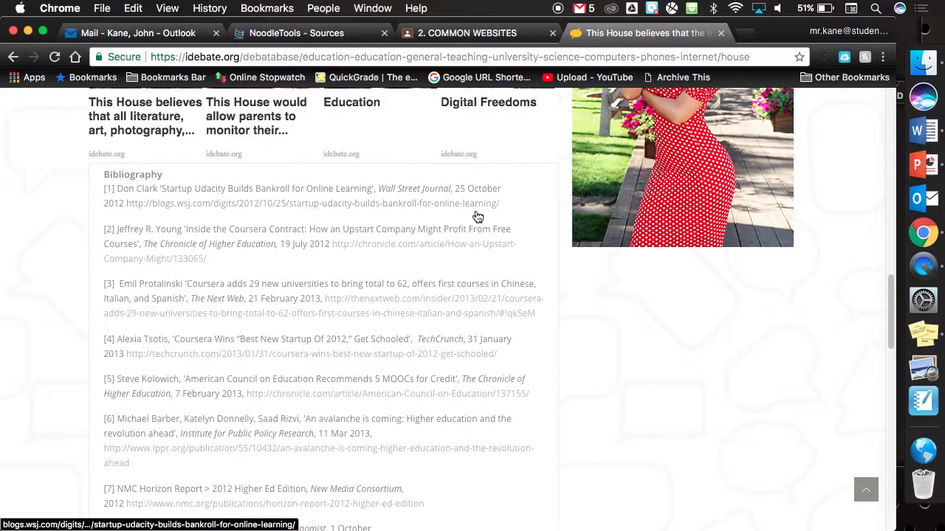
scroll(down, 3)
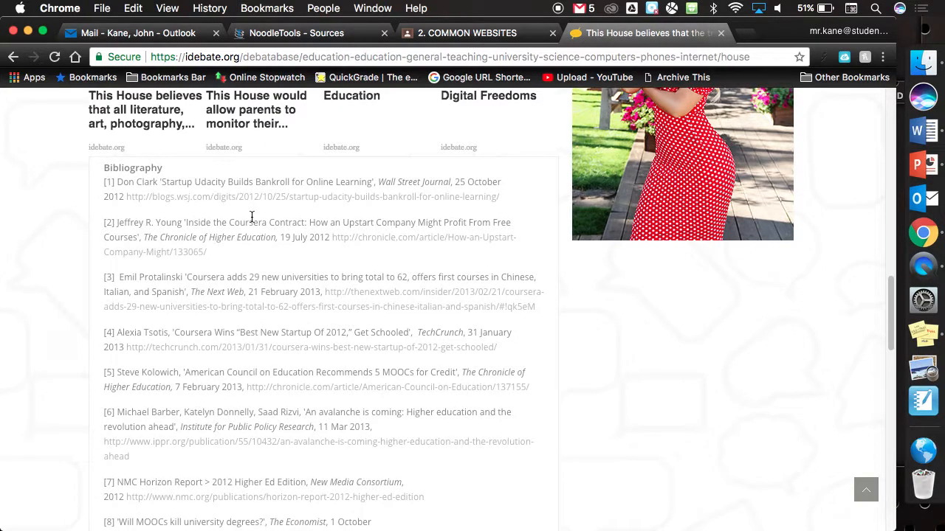
mouse_move(251, 202)
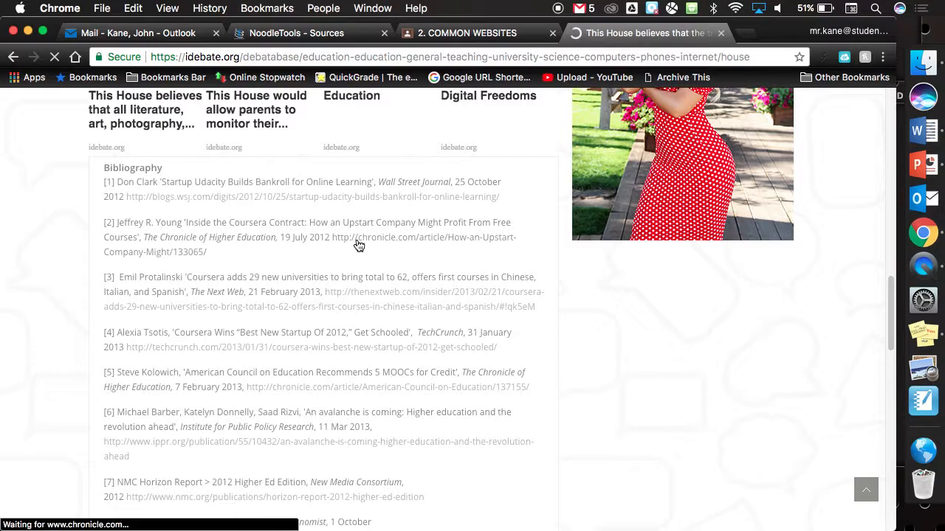
click(356, 244)
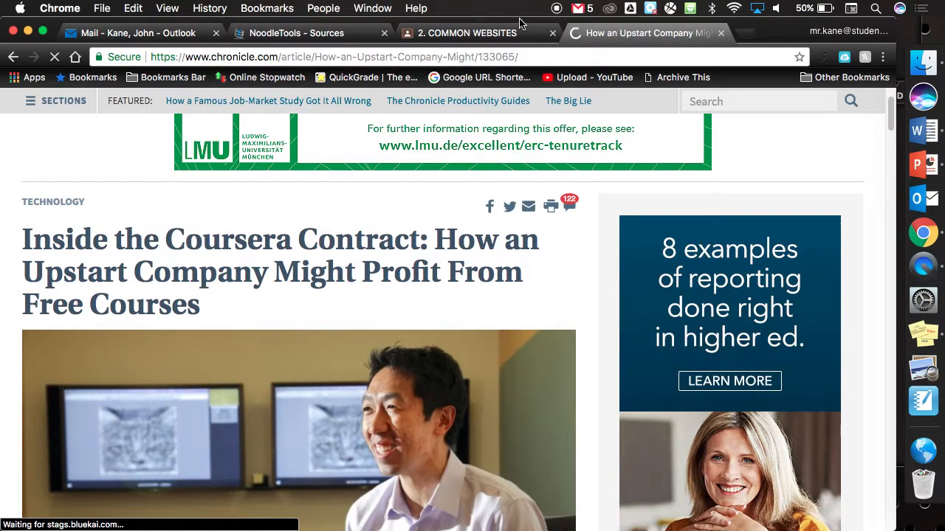
Step: Return to the Classroom Common Websites topic and scroll to the ProCon.org post
click(466, 33)
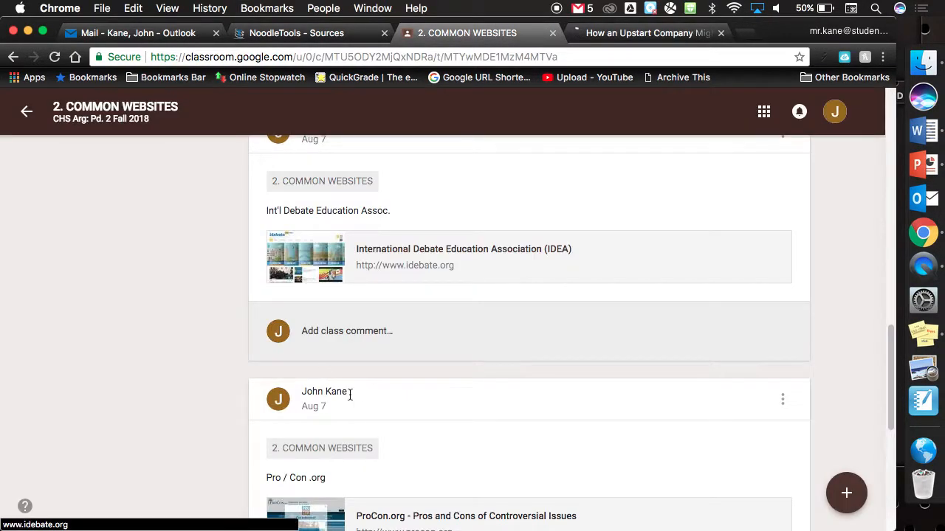
scroll(down, 3)
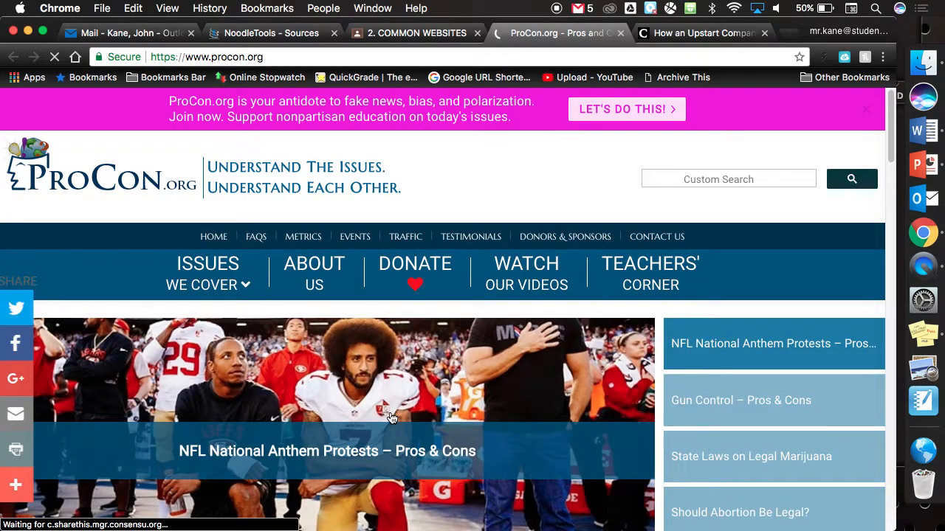
Step: Dismiss ProCon.org's membership popup and scroll through the homepage
scroll(down, 3)
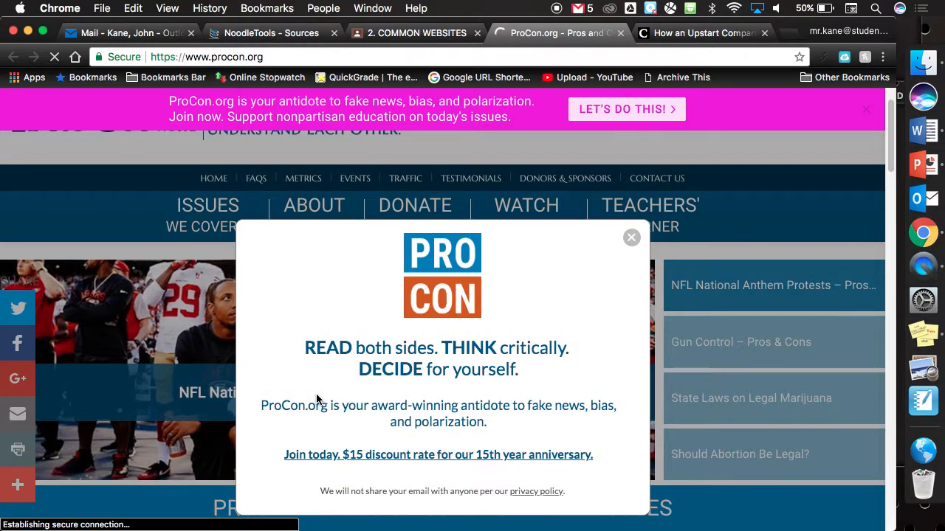
mouse_move(619, 248)
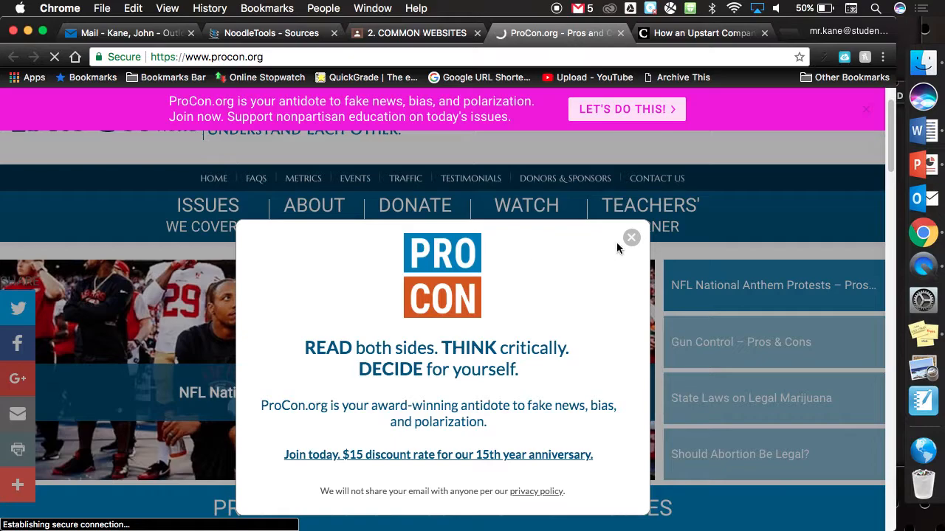
click(631, 238)
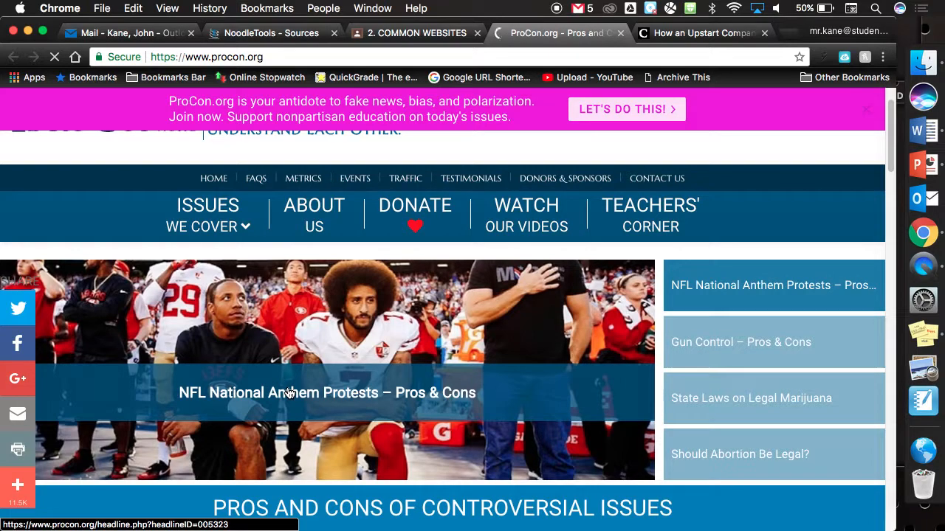
scroll(down, 3)
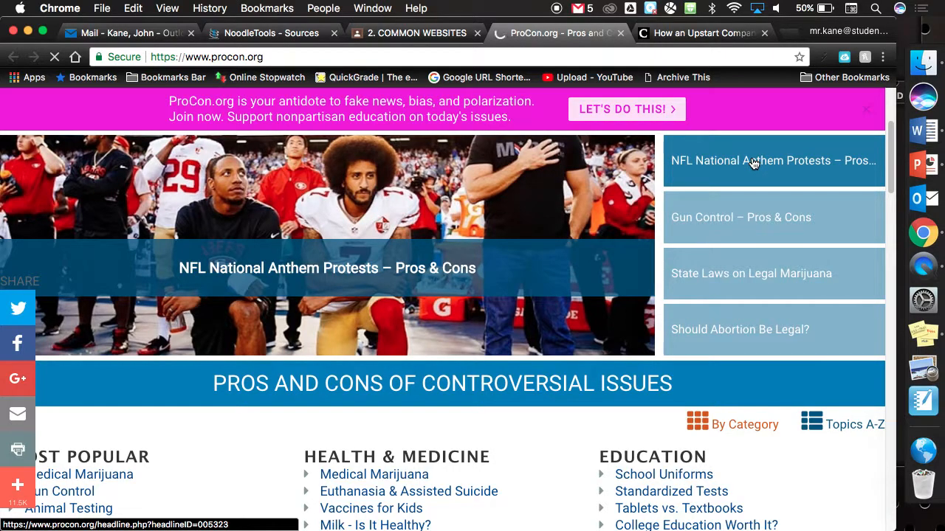
click(772, 161)
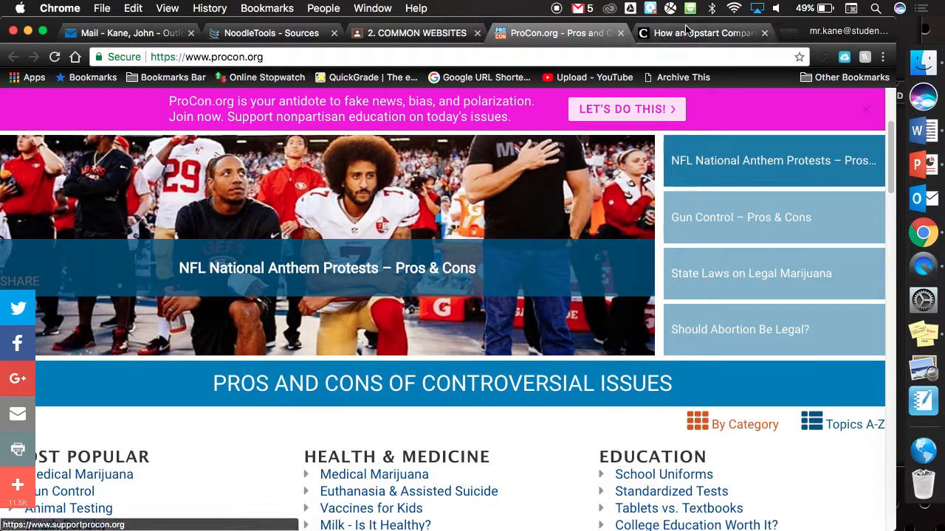
Step: Close the Coursera article's ad, then open ProCon's NFL National Anthem Protests pros and cons
click(699, 33)
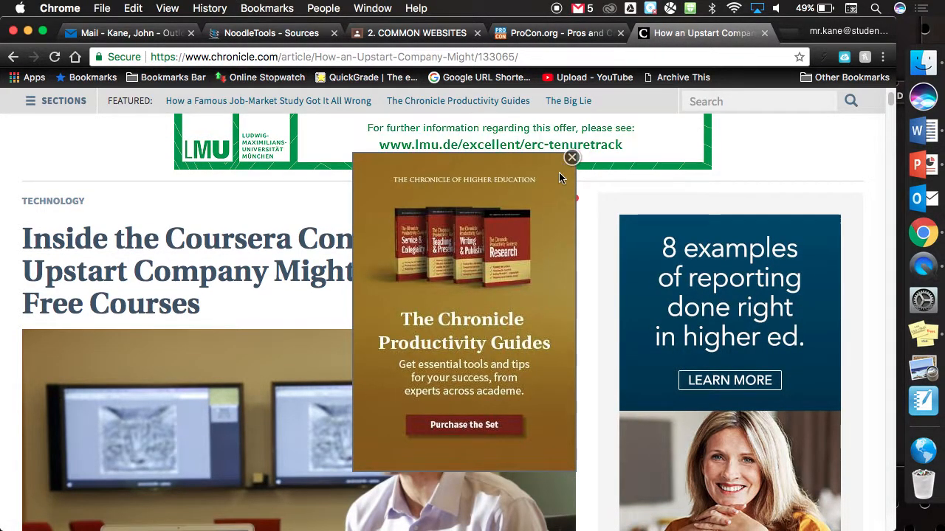
click(571, 158)
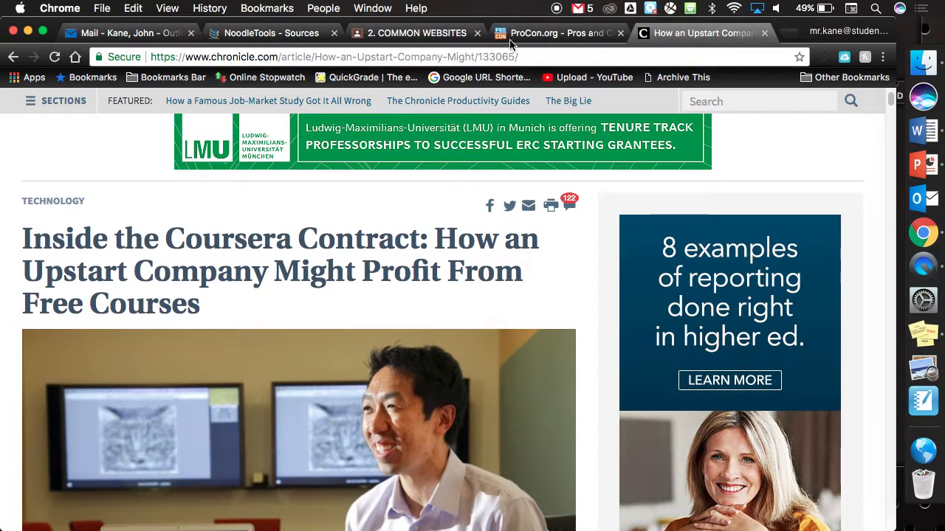
click(557, 32)
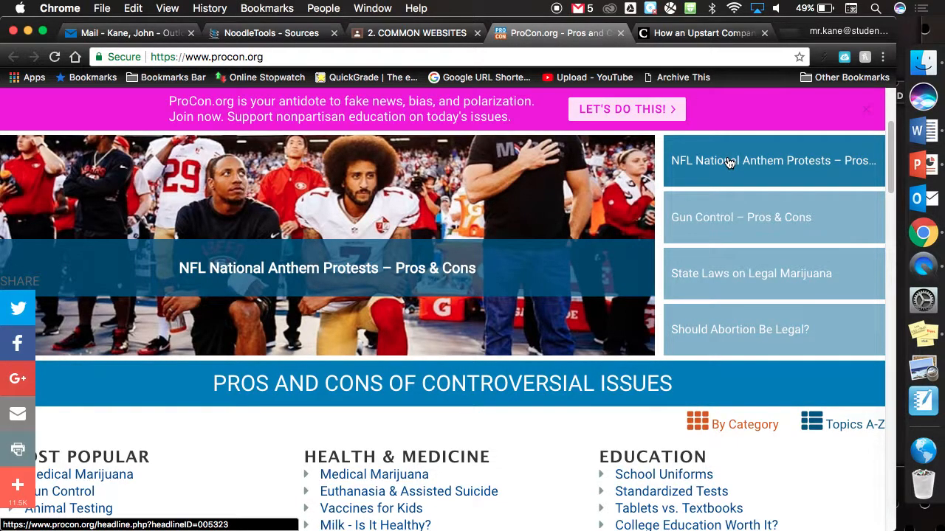
mouse_move(397, 273)
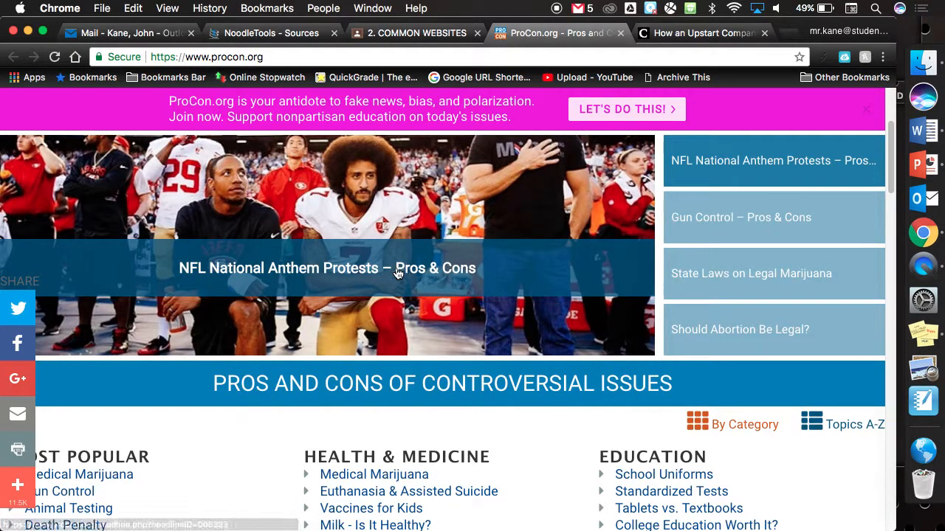
click(326, 268)
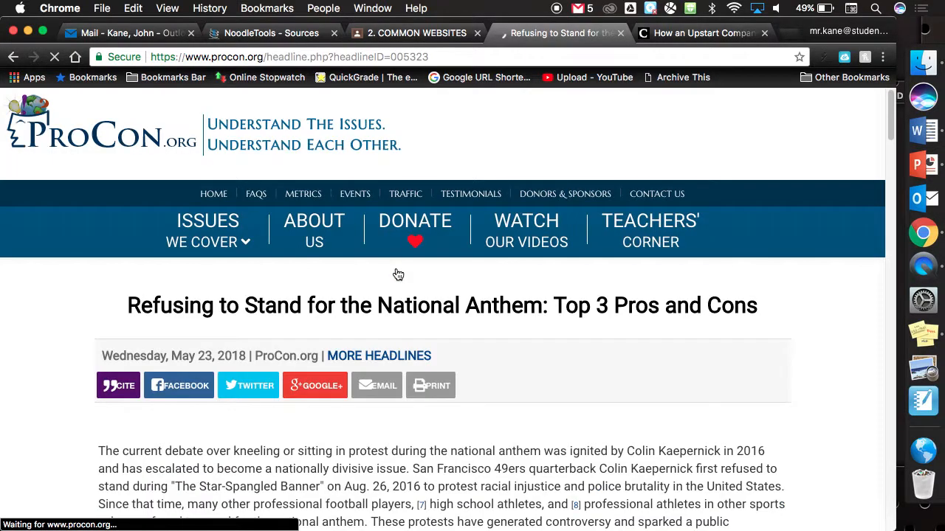
Step: Scroll the anthem article to Con 2 and follow footnote [4] to the sources list
scroll(down, 3)
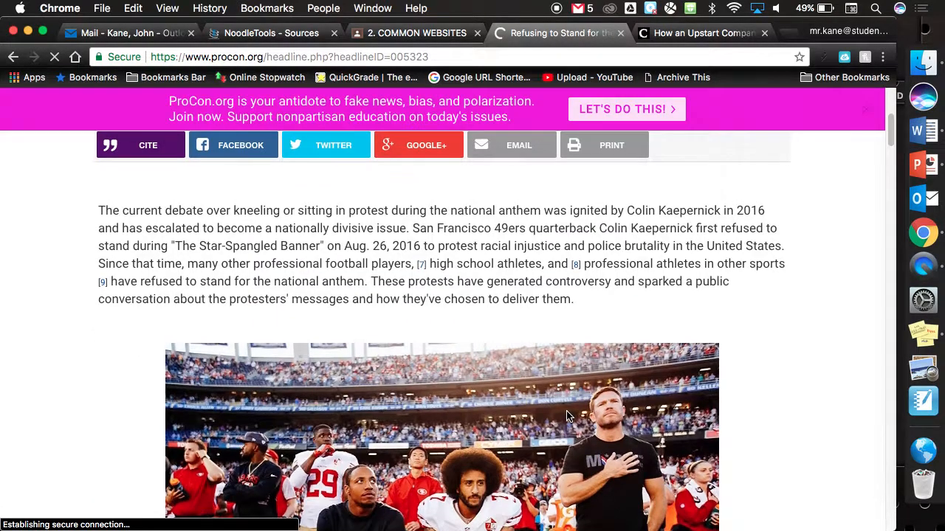
scroll(down, 3)
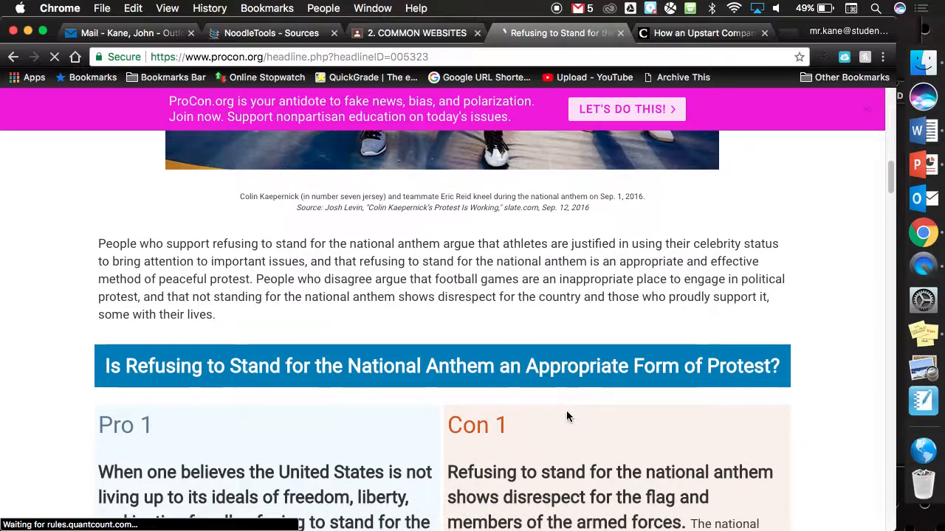
scroll(down, 3)
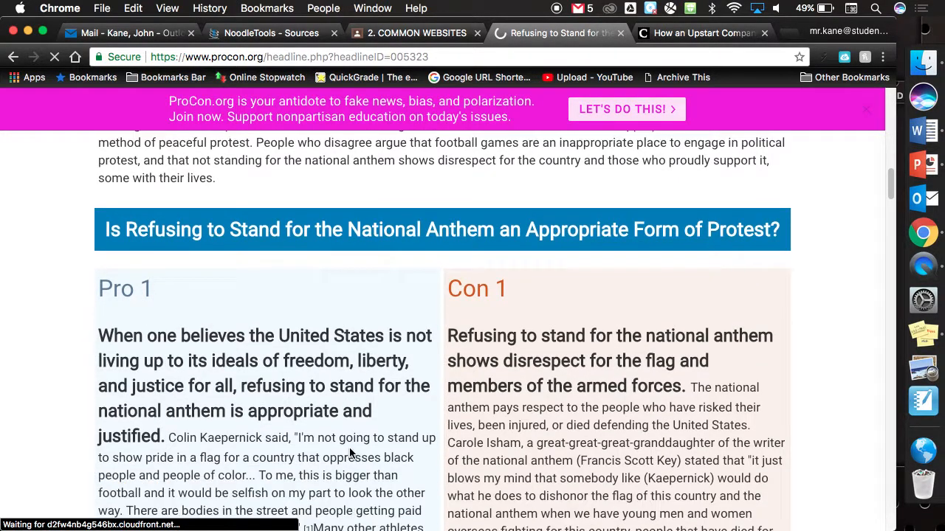
scroll(down, 3)
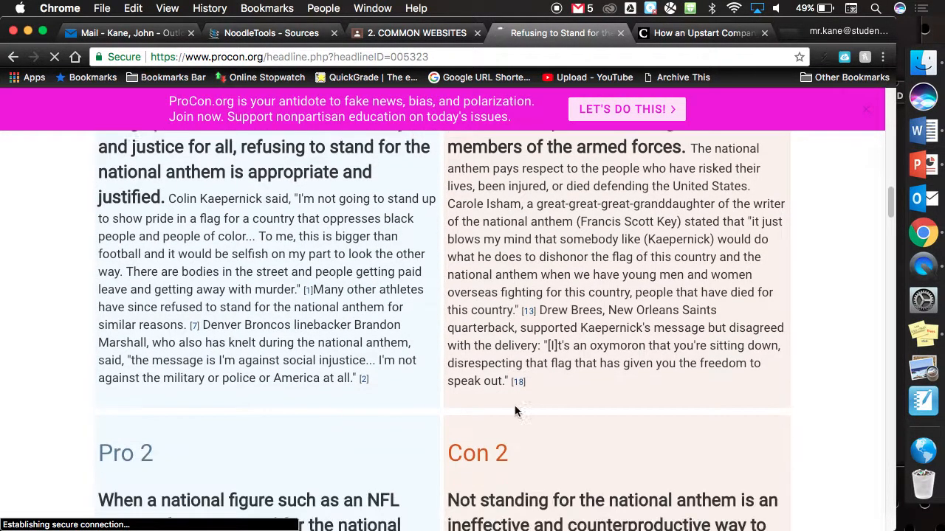
scroll(down, 3)
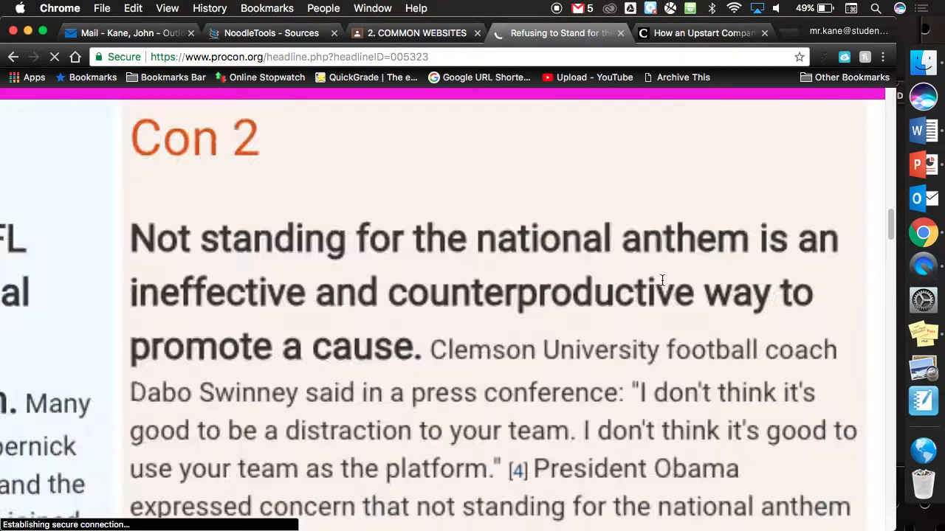
scroll(down, 3)
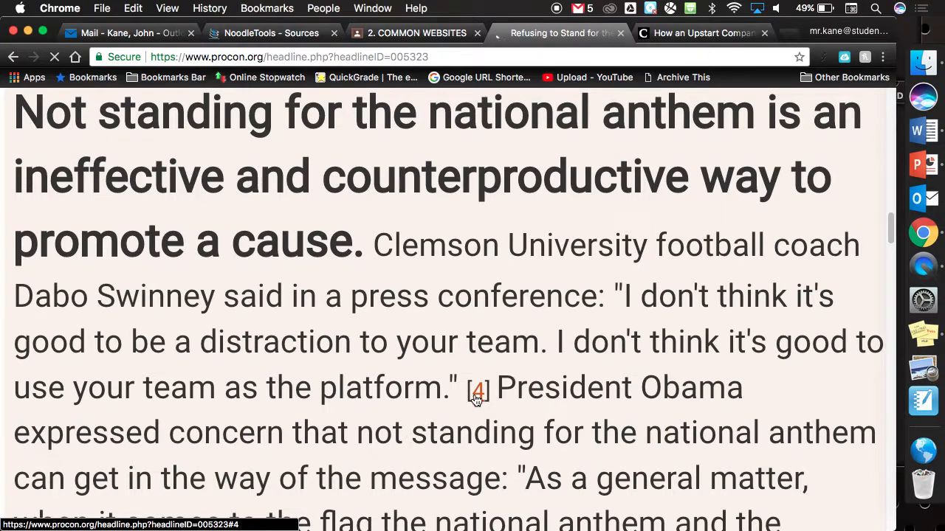
click(477, 387)
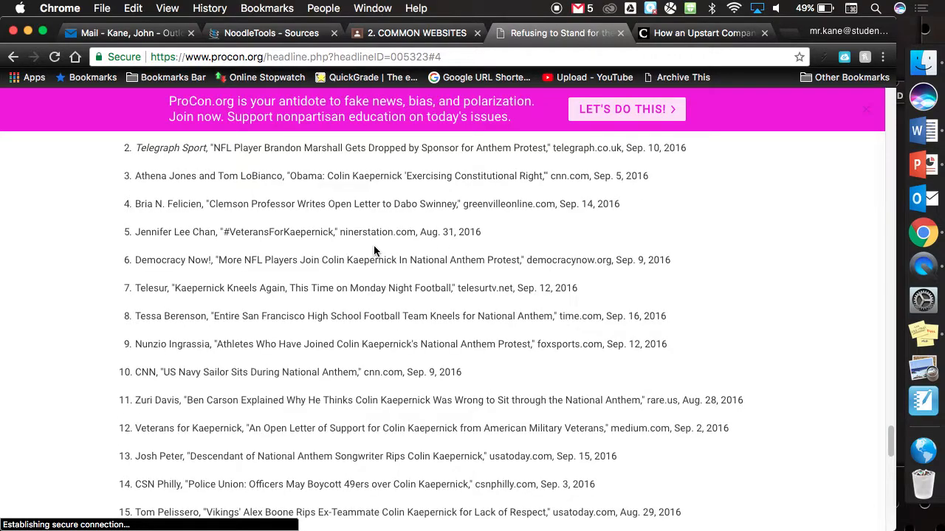
scroll(down, 3)
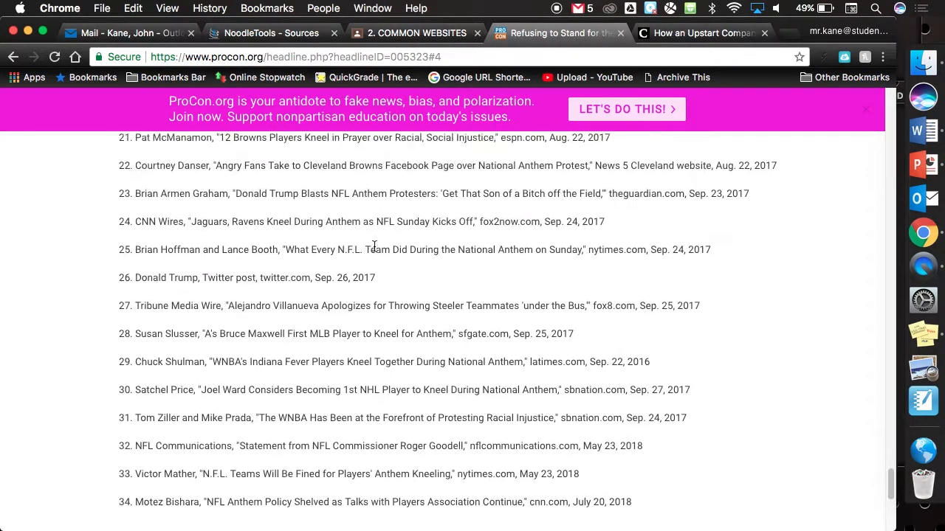
scroll(down, 3)
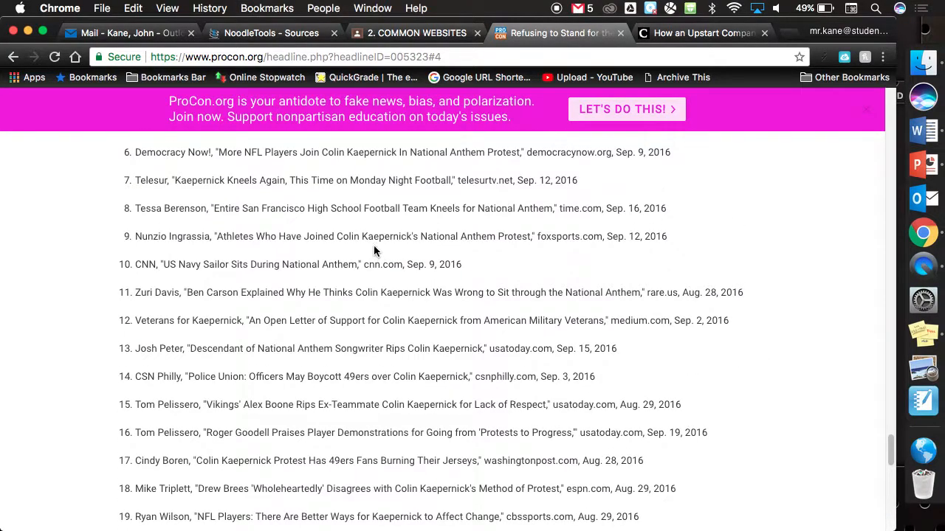
scroll(up, 3)
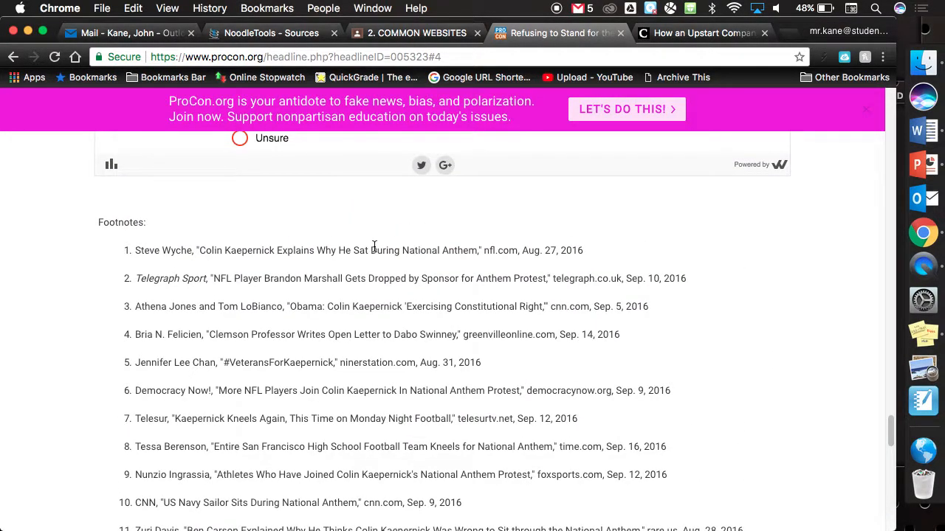
mouse_move(550, 262)
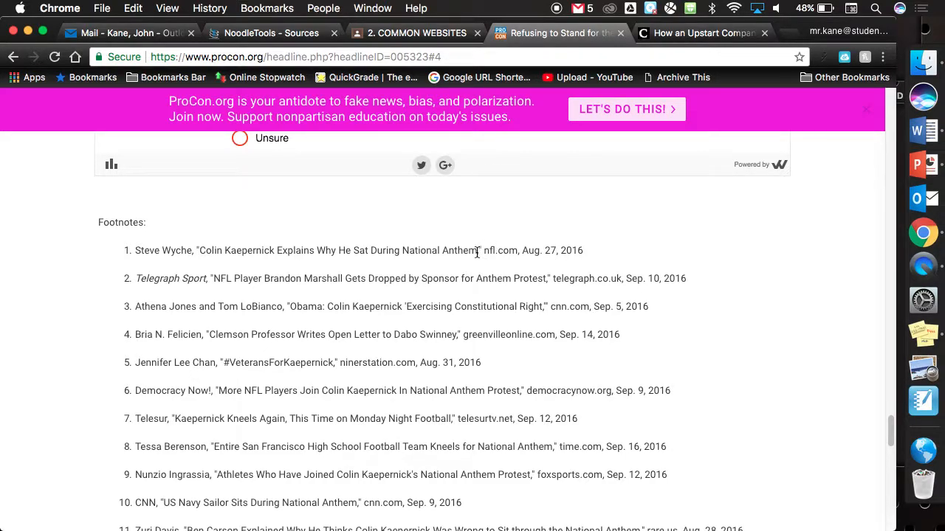
mouse_move(275, 257)
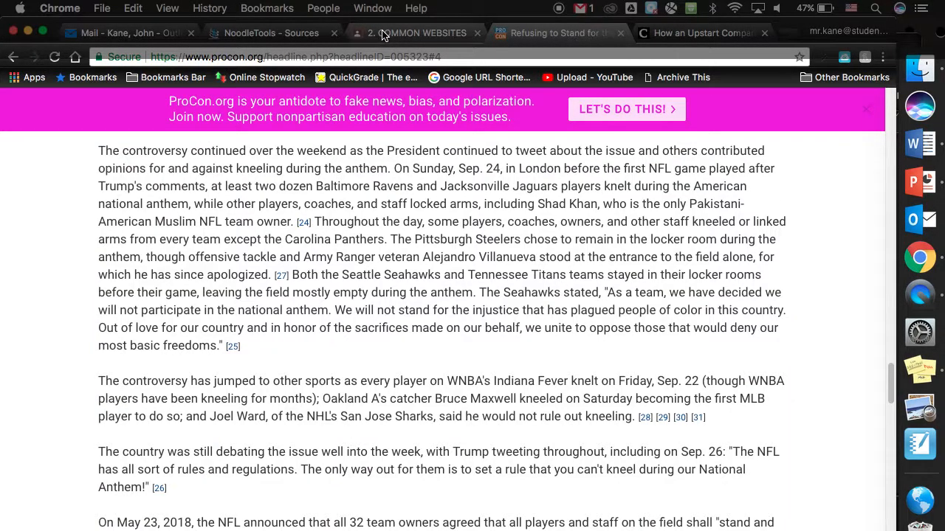
Step: Switch to the CHS Arg: Pd. 2 Fall 2018 Classroom tab and scroll to the top
click(413, 32)
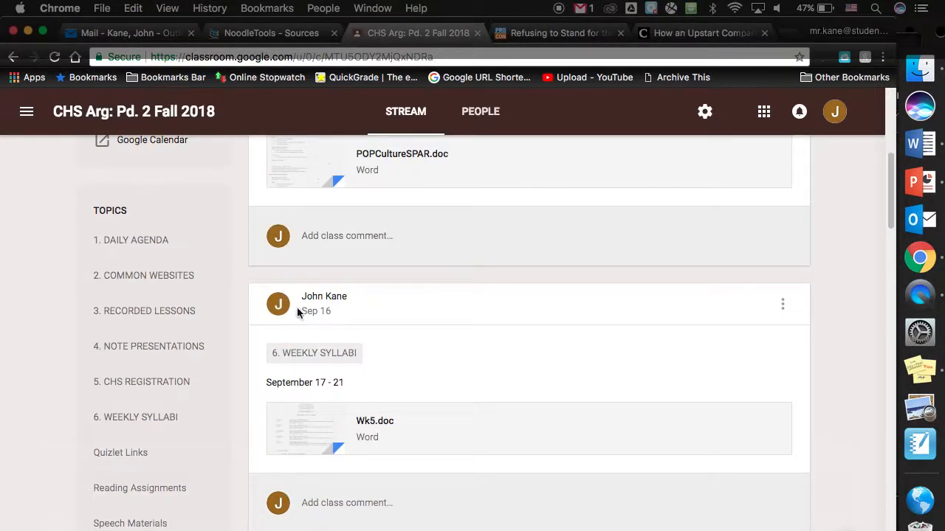
scroll(up, 3)
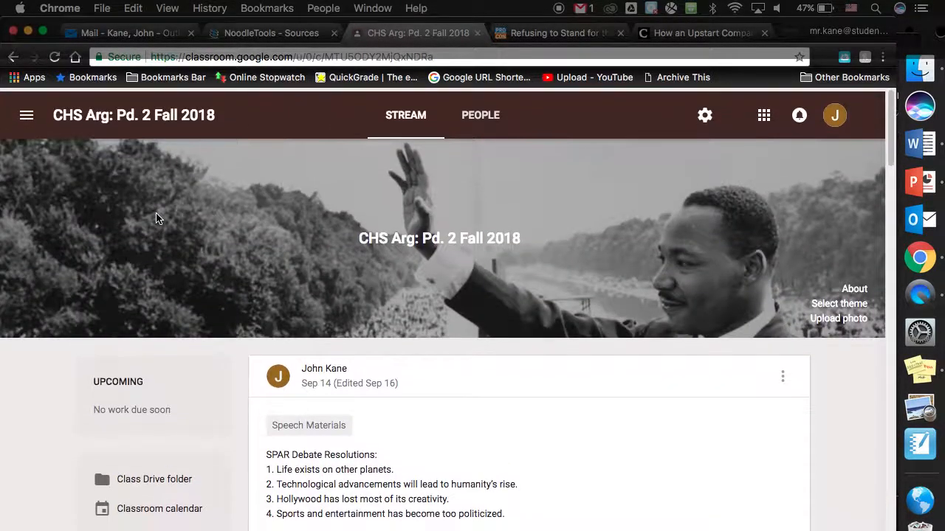